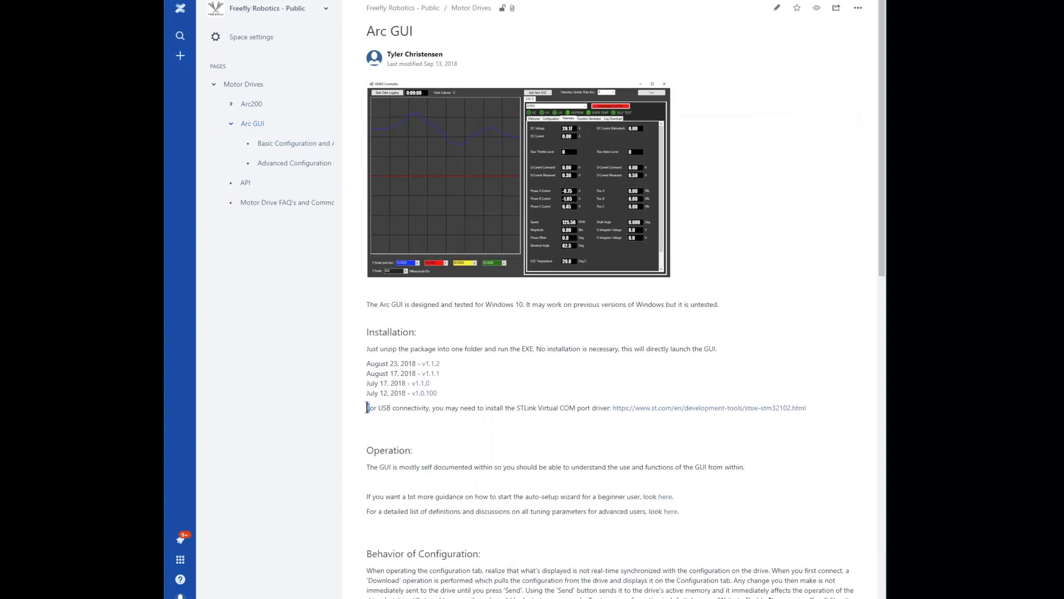
- Connect to the FF-Arc200-AF5FD992 drive from the device list
left_click_drag(367, 407, 807, 408)
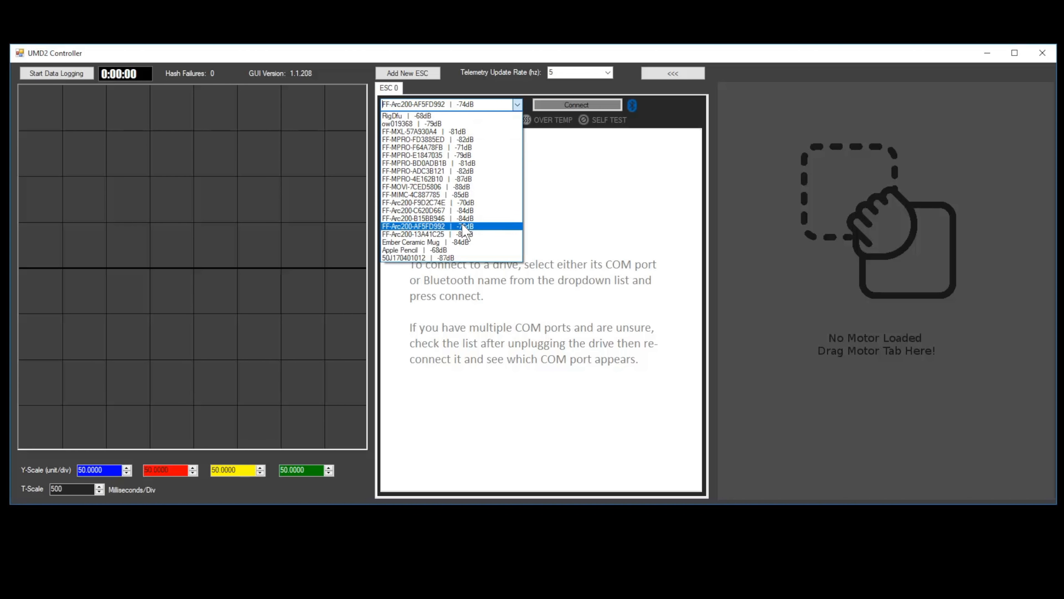
left_click(421, 227)
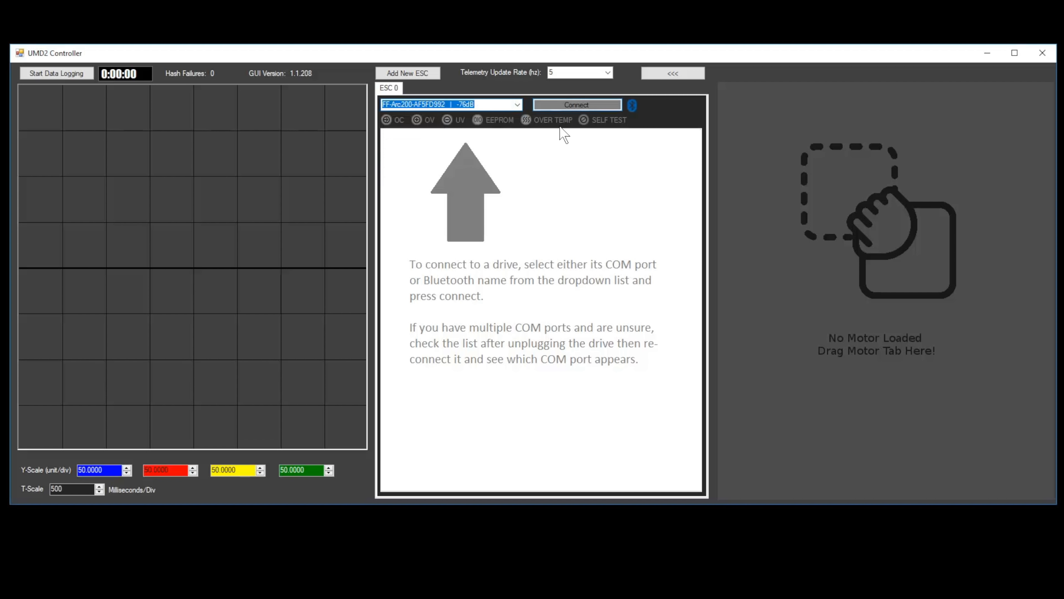
left_click(577, 105)
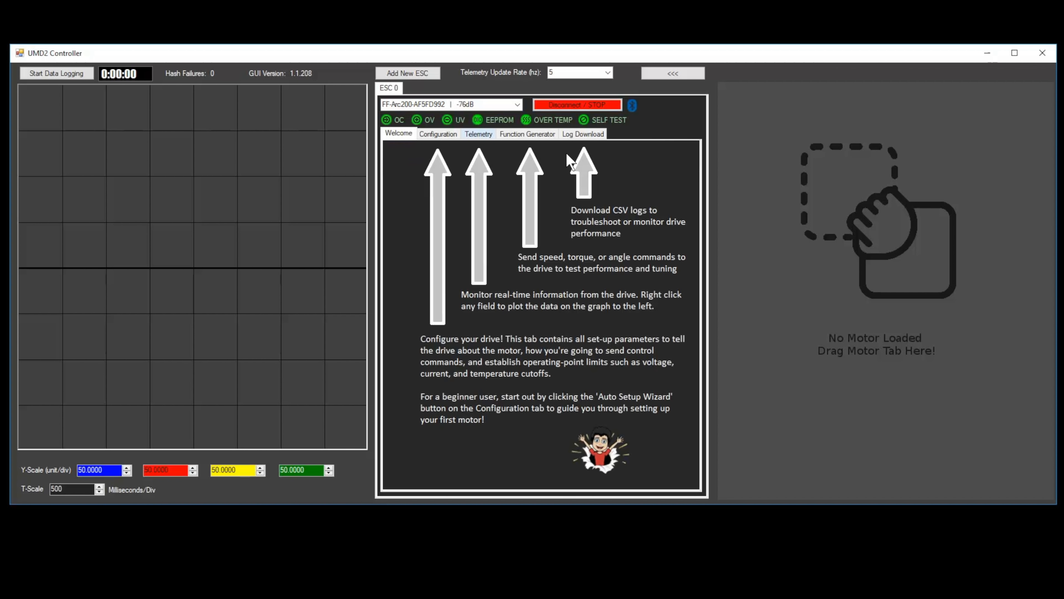
left_click(408, 74)
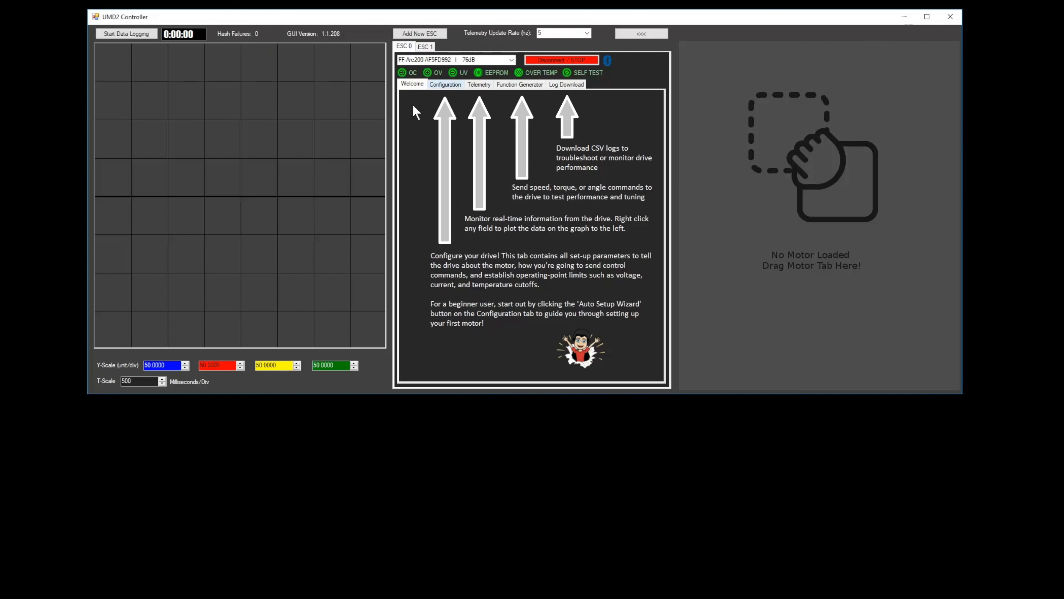
- Show the drive's Configuration parameters and start the Setup Wizard
left_click(446, 84)
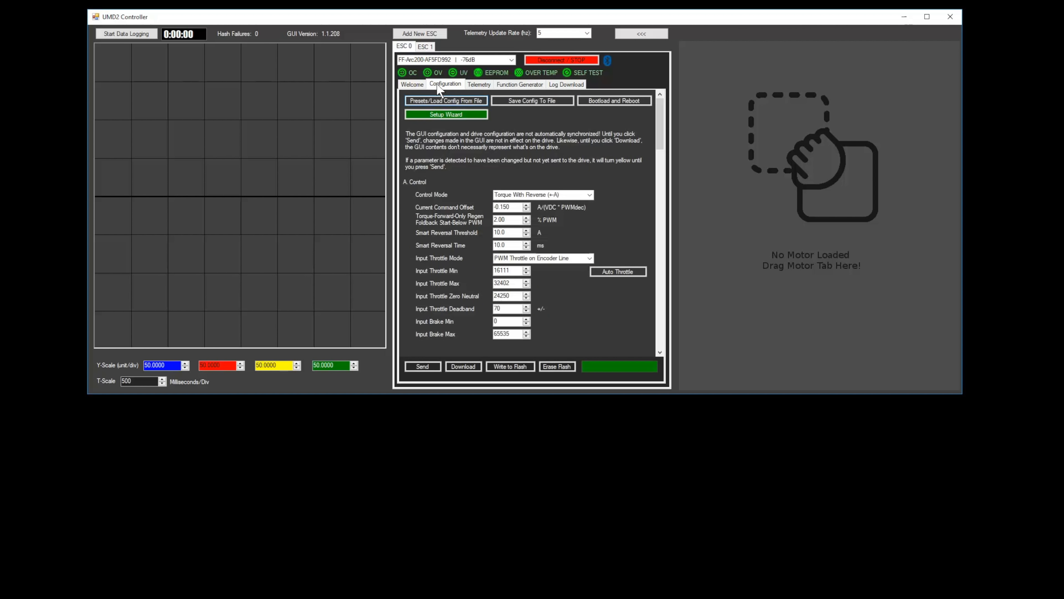
mouse_move(442, 95)
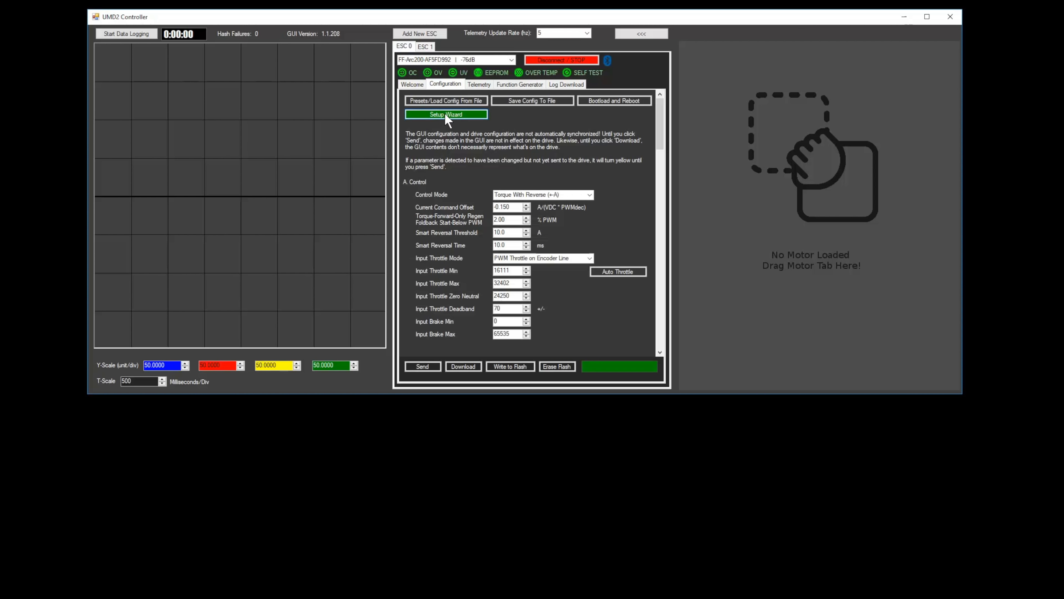
left_click(446, 114)
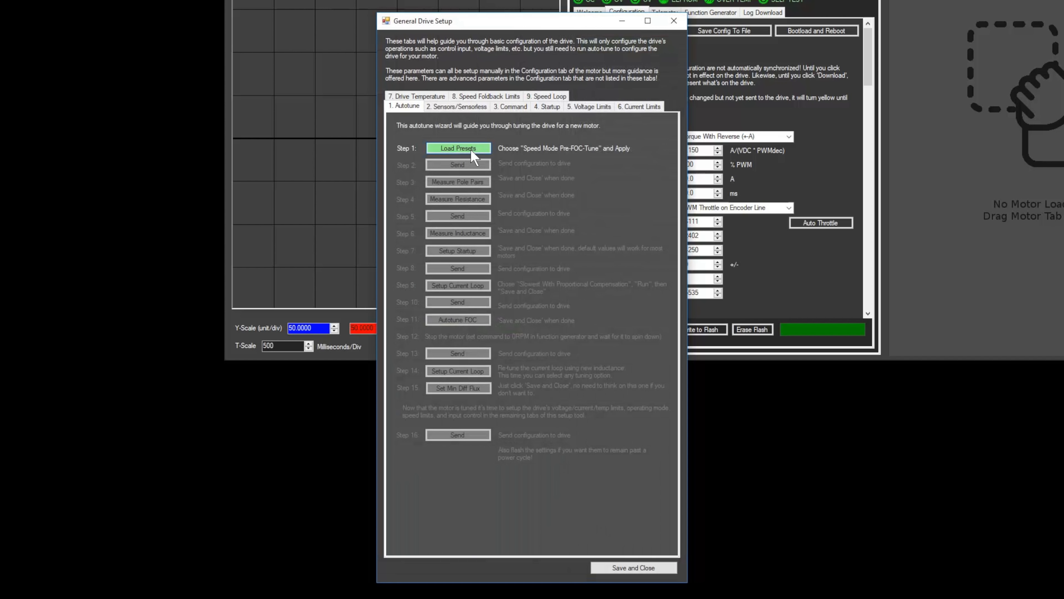
- Apply the Speed Mode Pre-FOC-Tune preset and send it to the drive
left_click(458, 148)
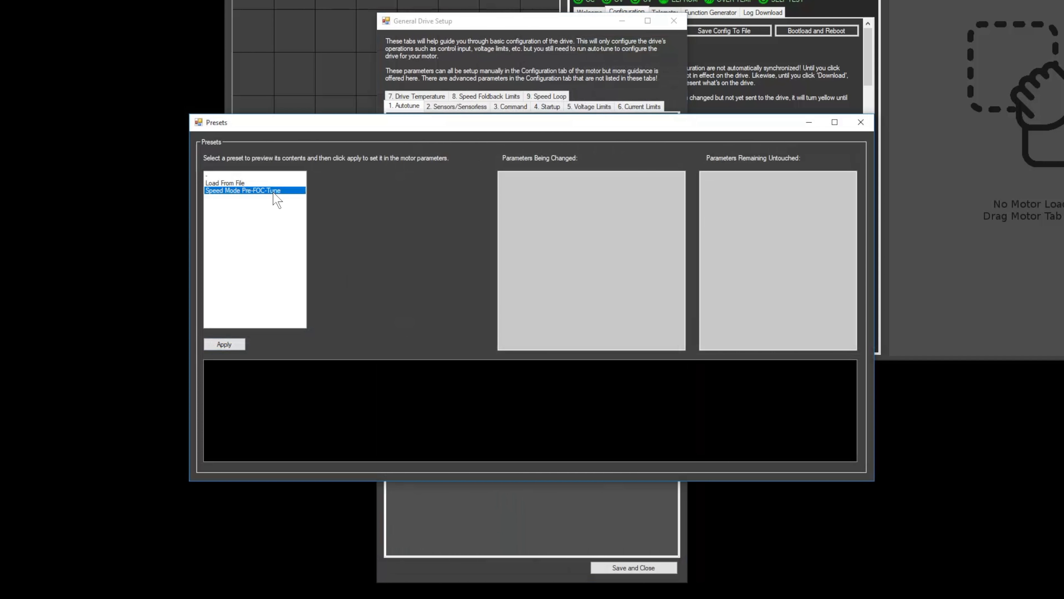
left_click(243, 190)
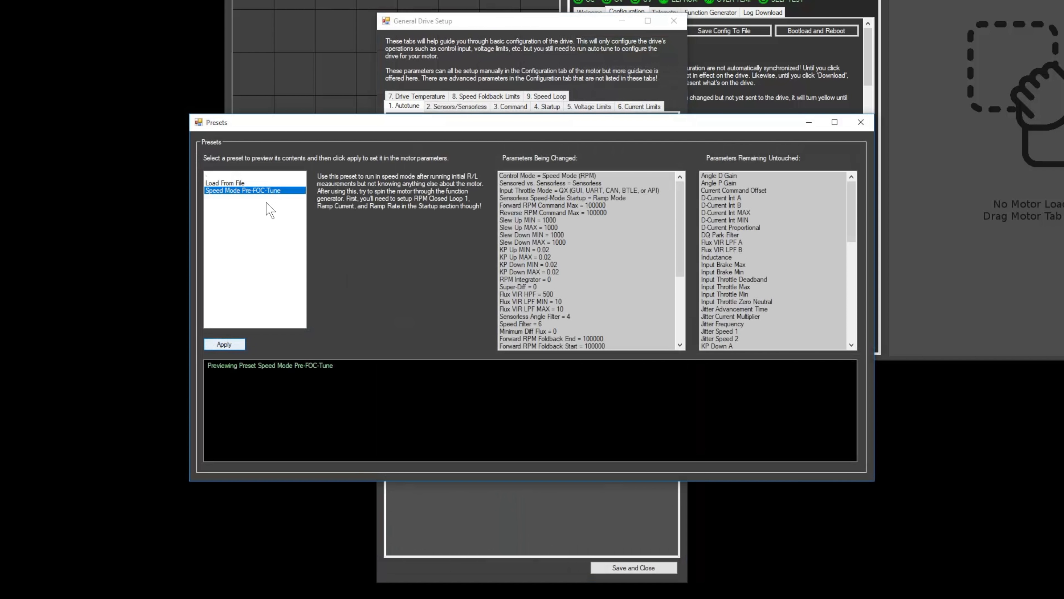
left_click(224, 344)
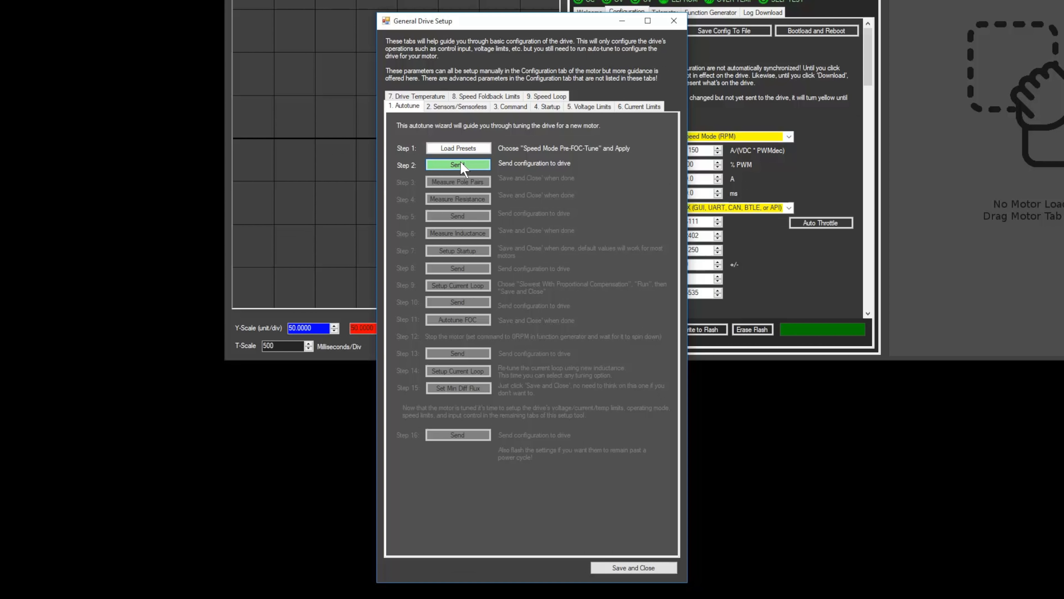
left_click(458, 164)
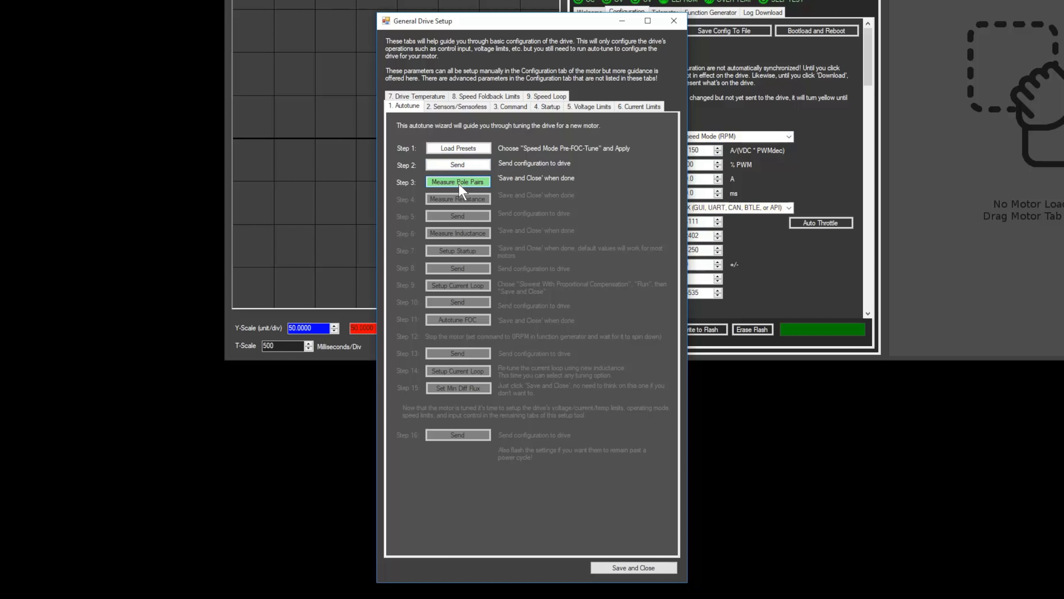
- Run pole-pair measurement and save the result of 7 pole pairs
left_click(458, 182)
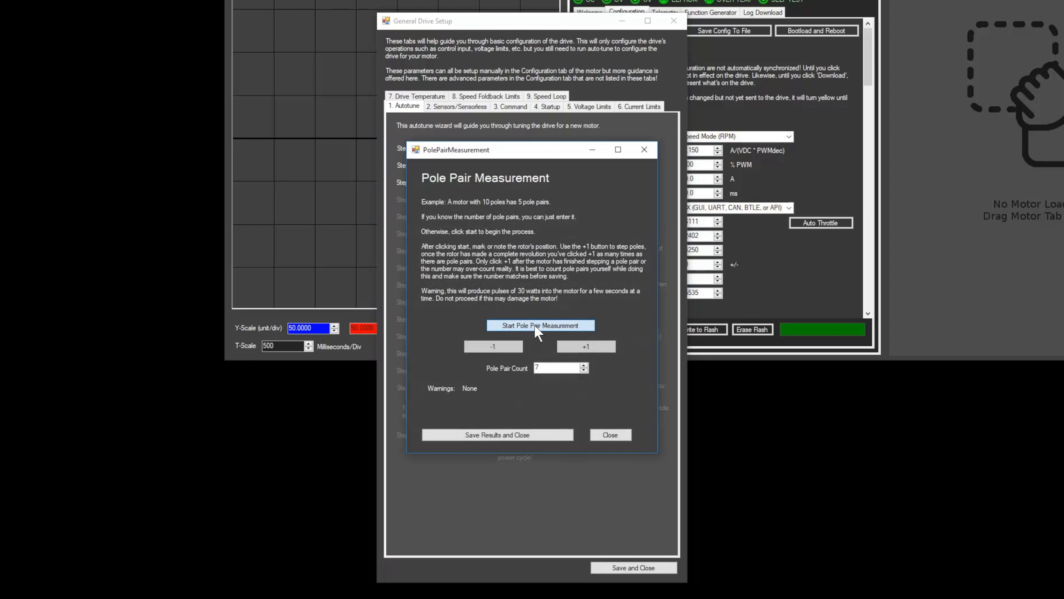
left_click(586, 347)
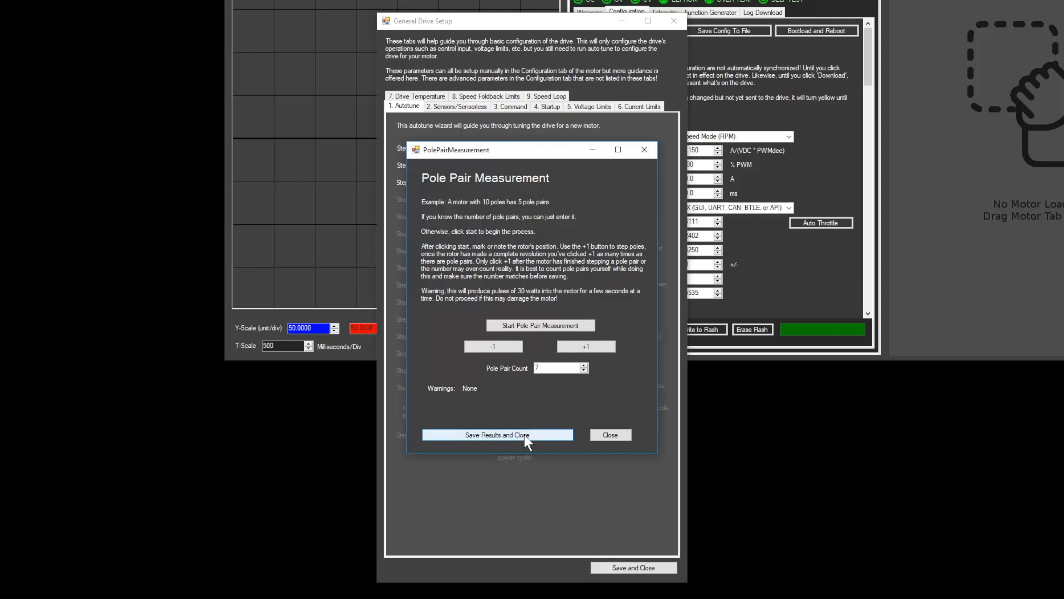
left_click(498, 434)
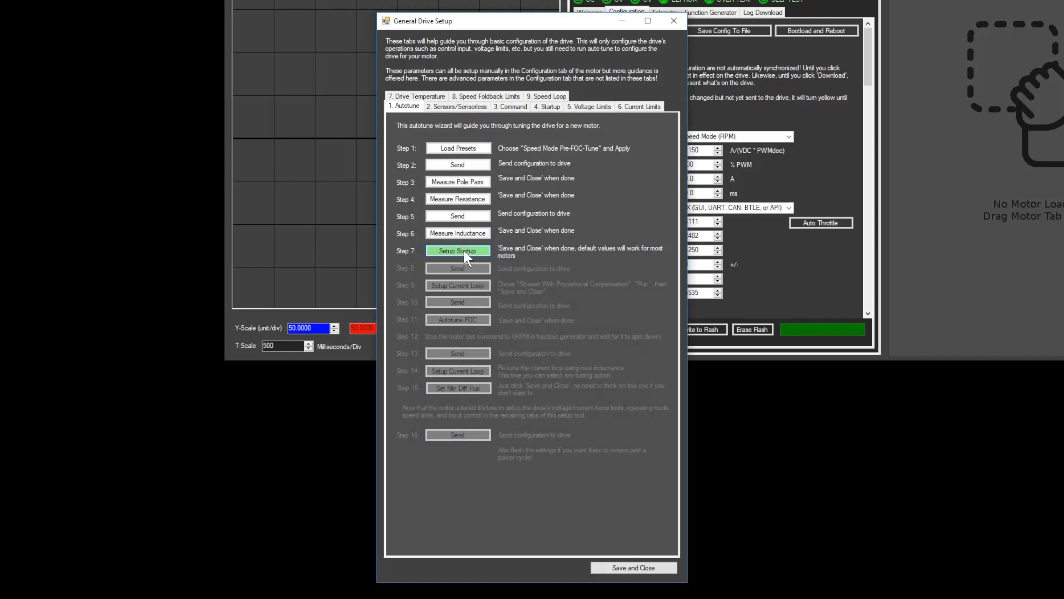
- Finish startup setup, autotune the current loop with Slowest With Proportional Compensation and save gains 3.340 / 0.050
left_click(458, 251)
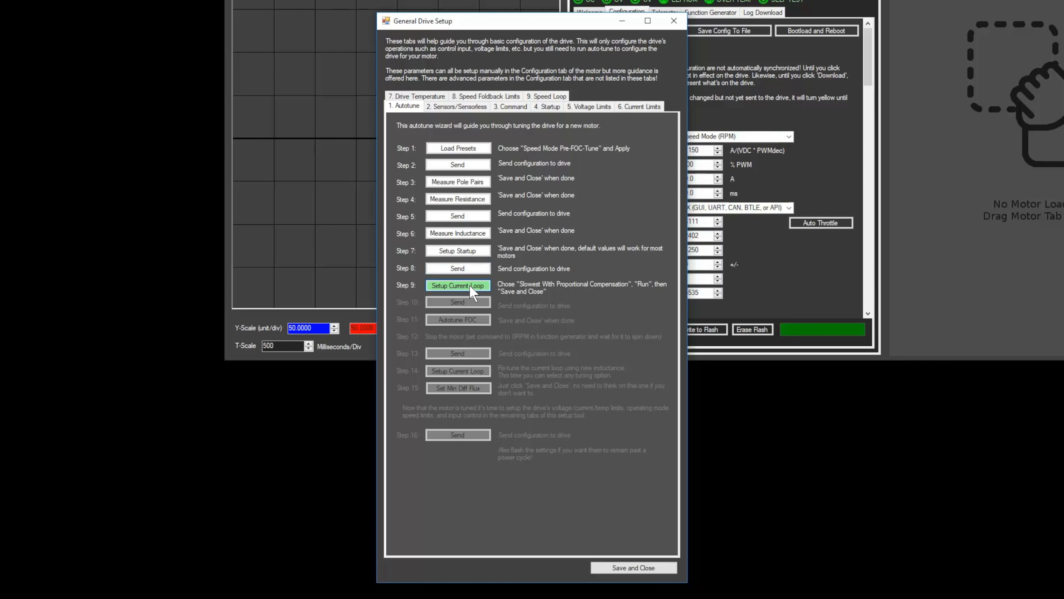
left_click(458, 285)
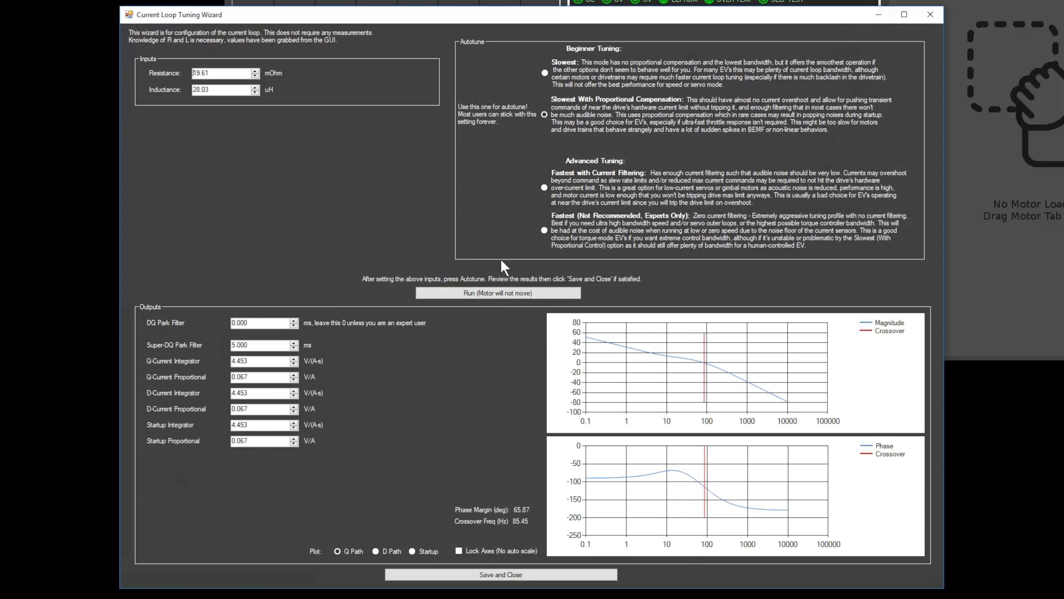
left_click(498, 293)
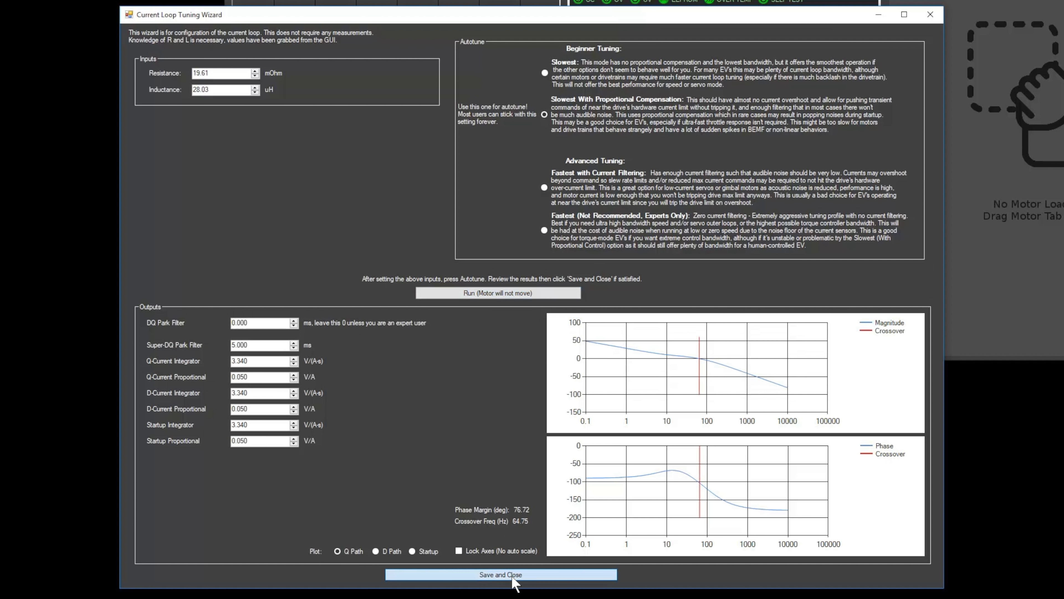
left_click(500, 574)
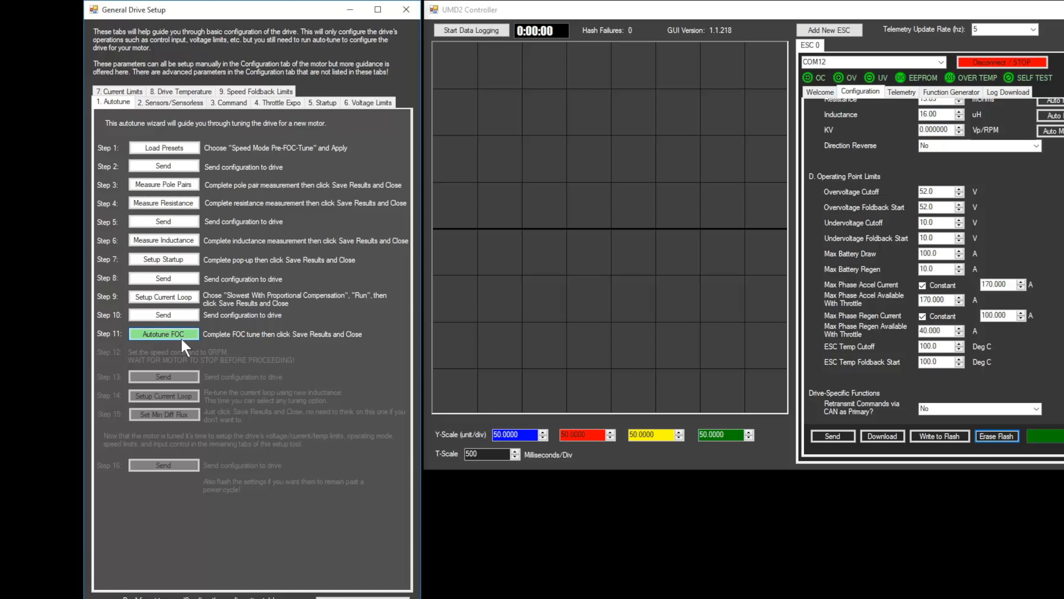
- Start FOC autotune and spin the motor up to about 3072 RPM
left_click(163, 333)
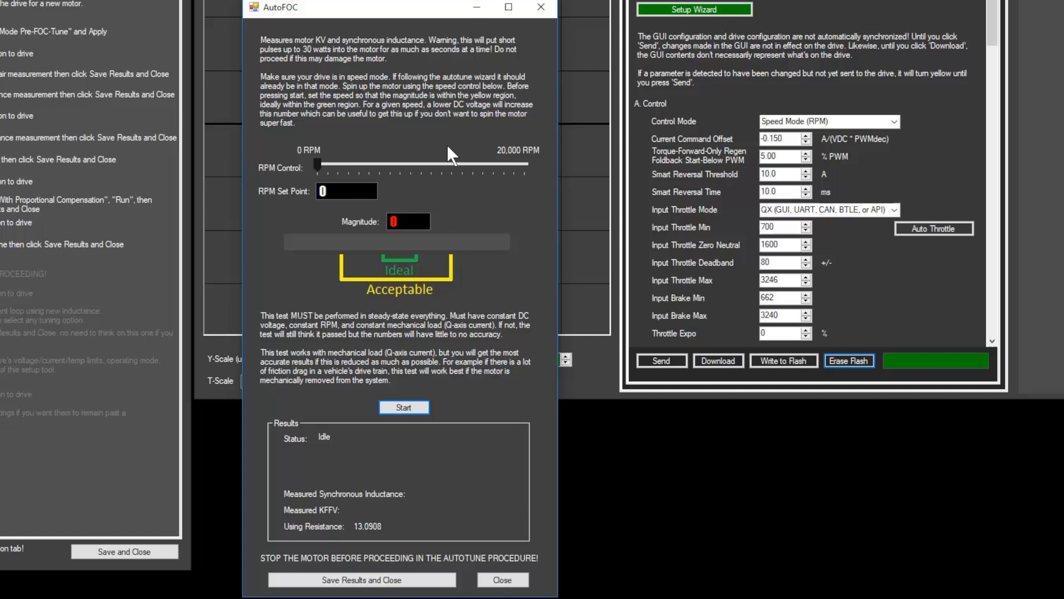
mouse_move(452, 157)
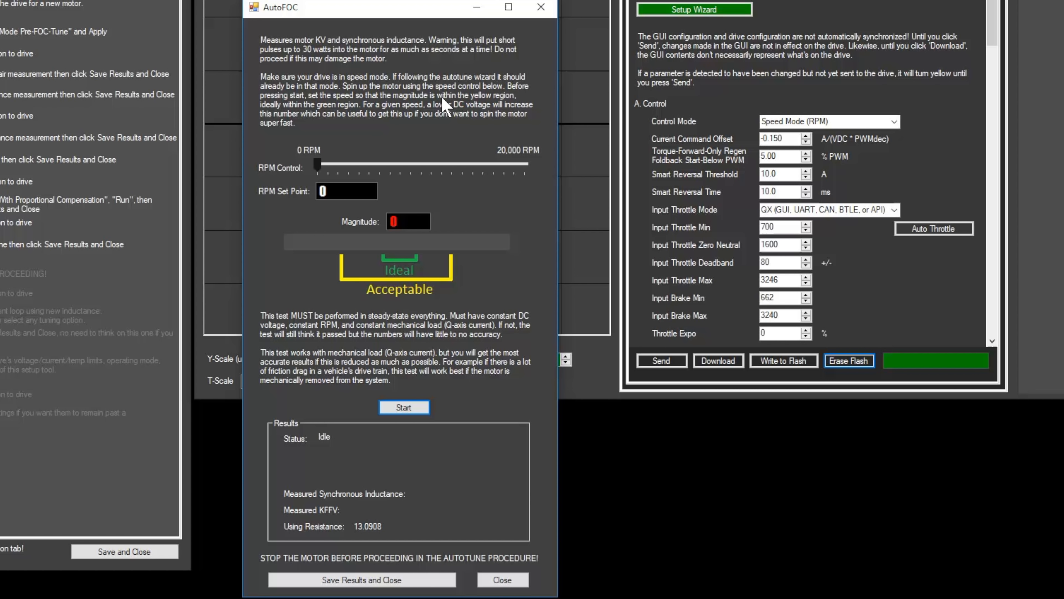
left_click_drag(317, 165, 321, 166)
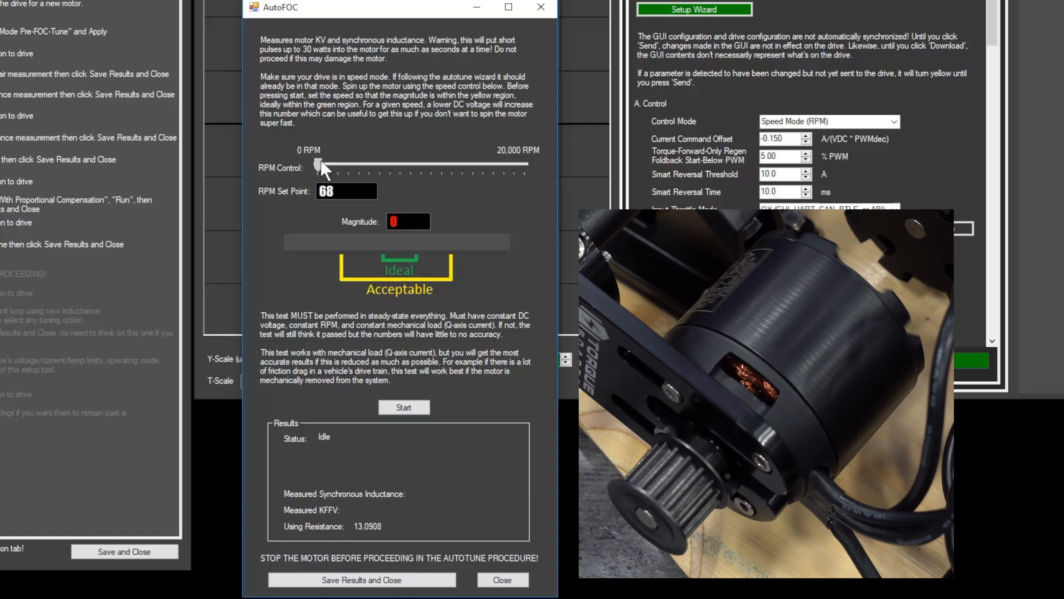
left_click_drag(320, 165, 329, 165)
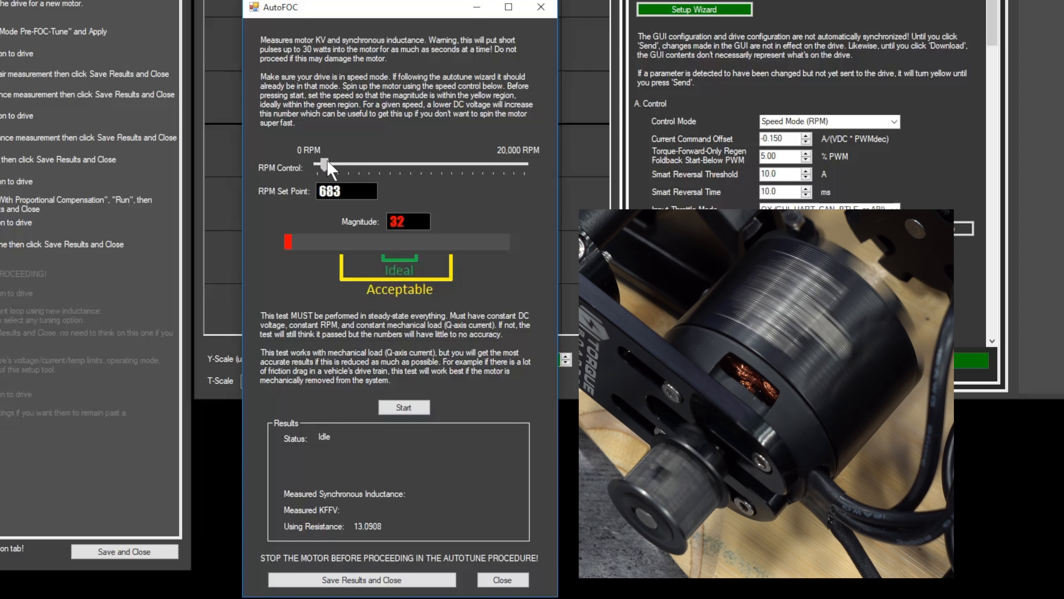
left_click_drag(326, 164, 348, 164)
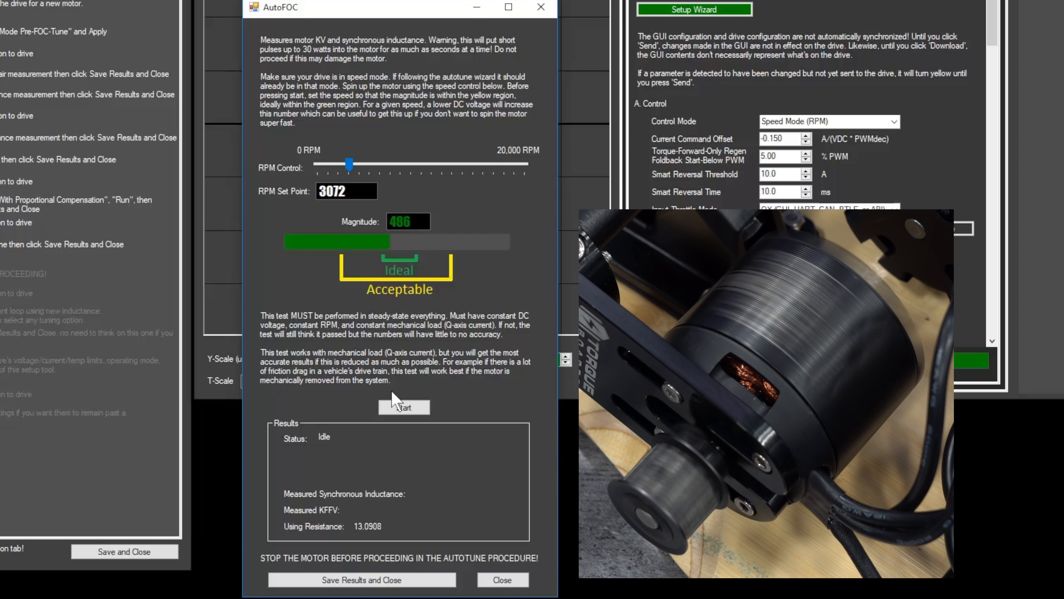
- Measure inductance 14.56 and KFFV 0.004127, stop the motor and save the results
left_click(404, 407)
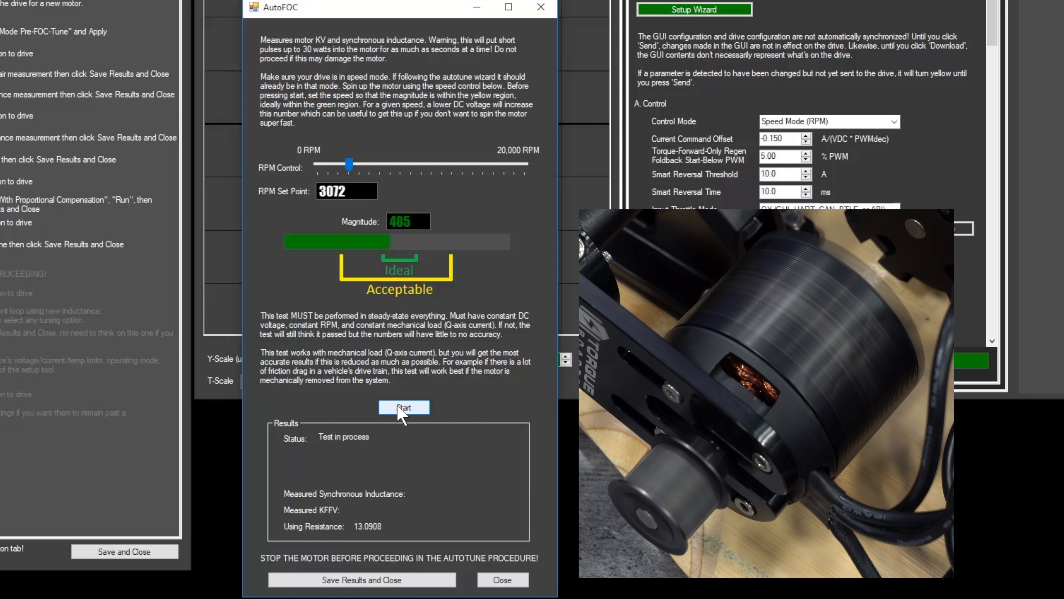
left_click(403, 407)
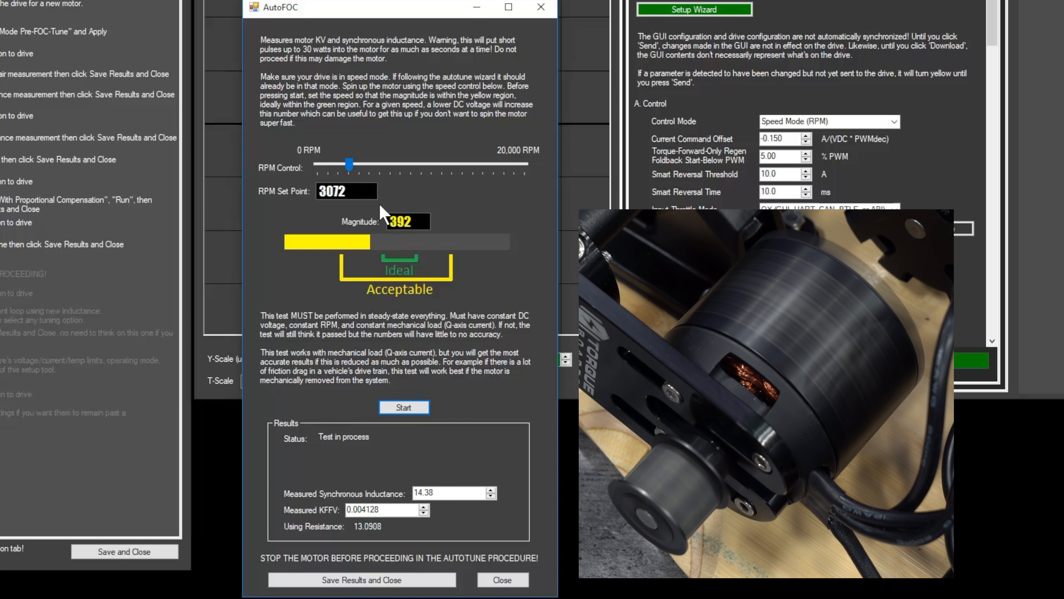
left_click_drag(348, 164, 317, 164)
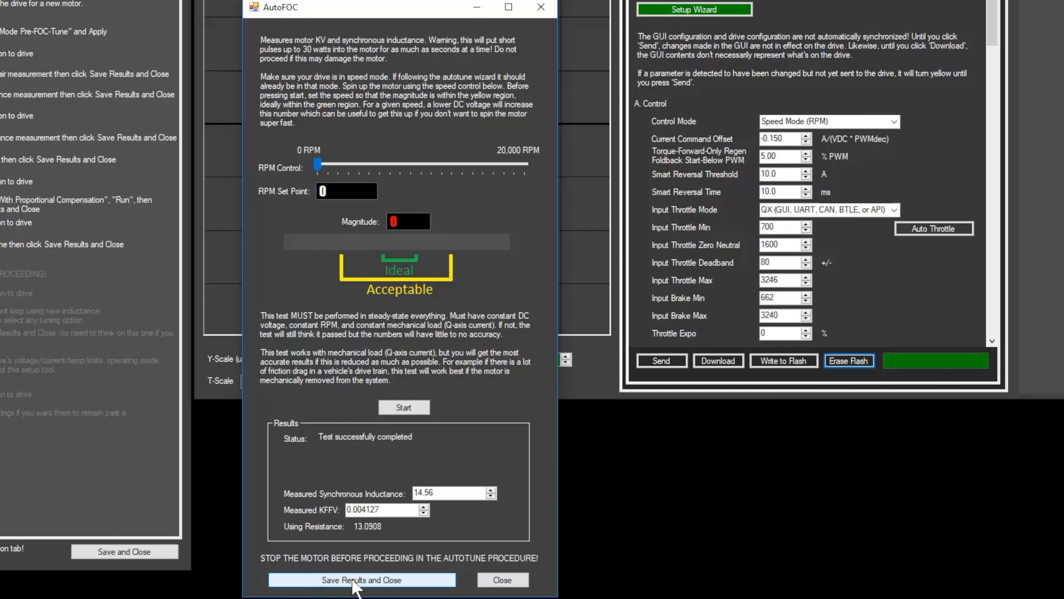
left_click(360, 578)
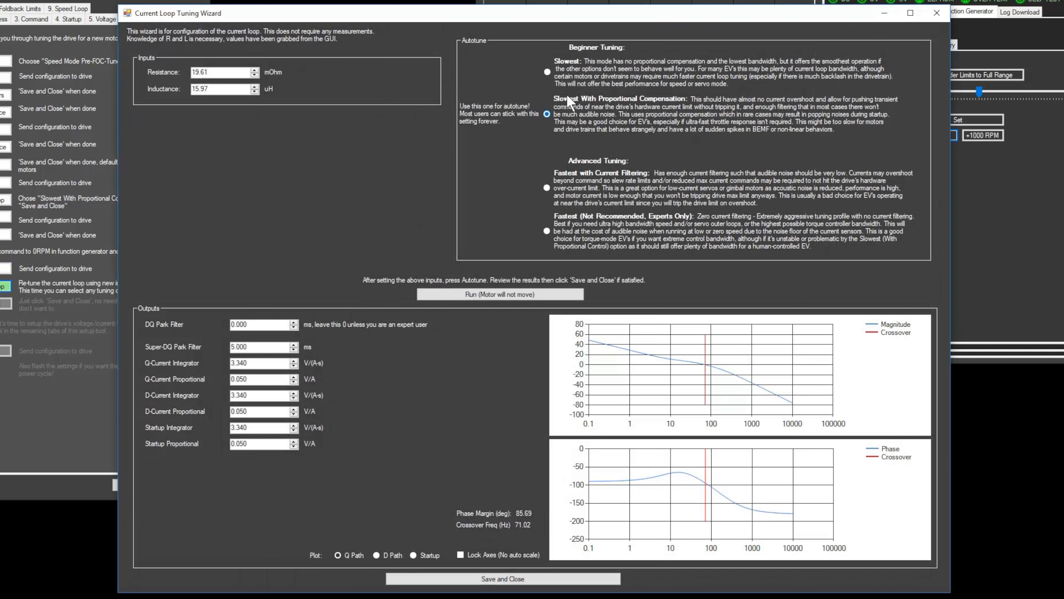
- Save slowest proportional current-loop tuning and min diff flux 0.00111025, then write configuration to flash
left_click(499, 293)
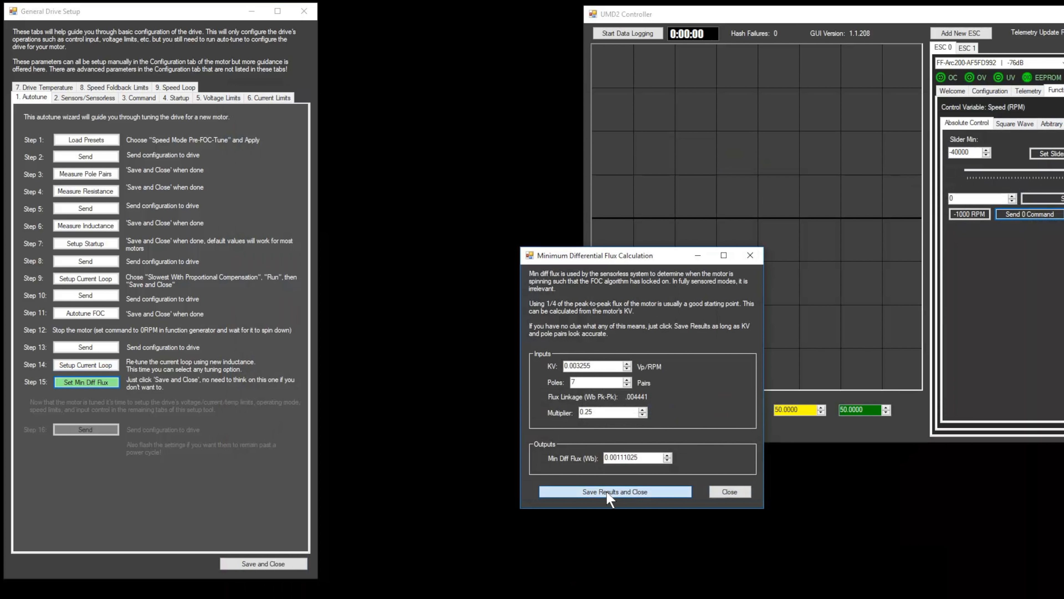
left_click(614, 492)
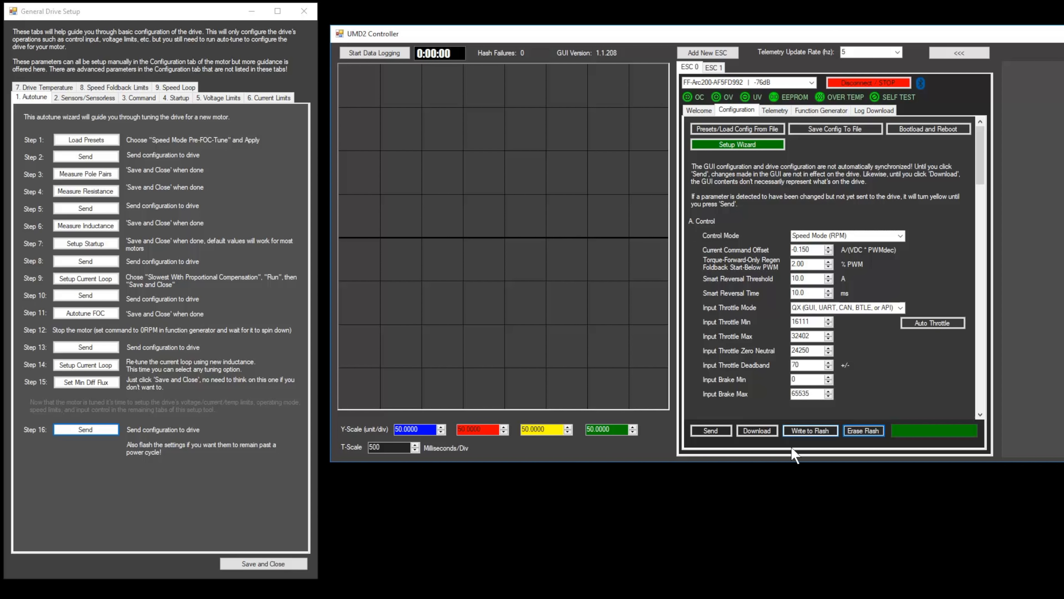
left_click(810, 430)
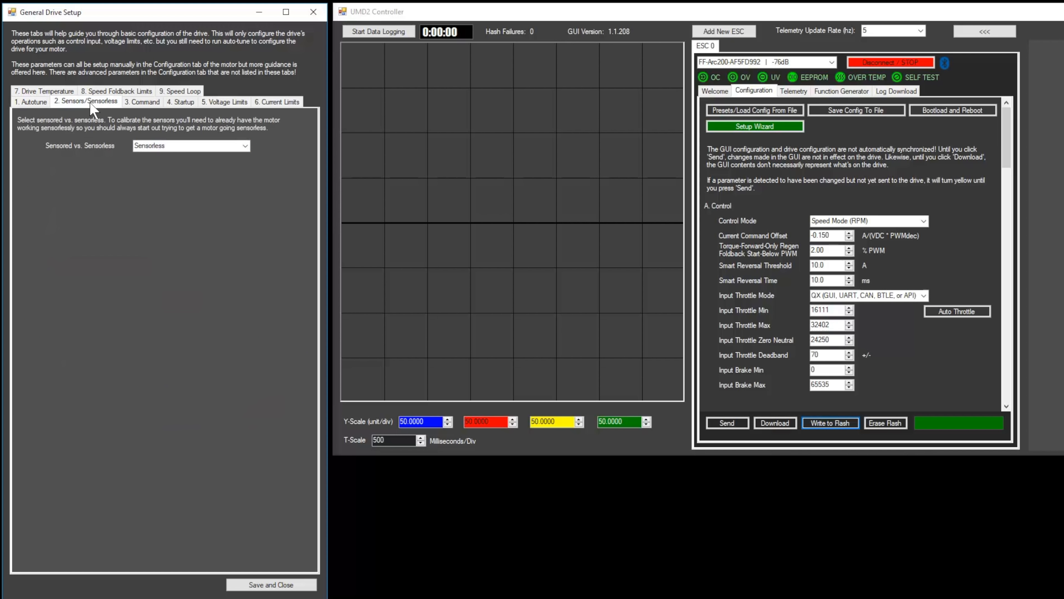
mouse_move(106, 117)
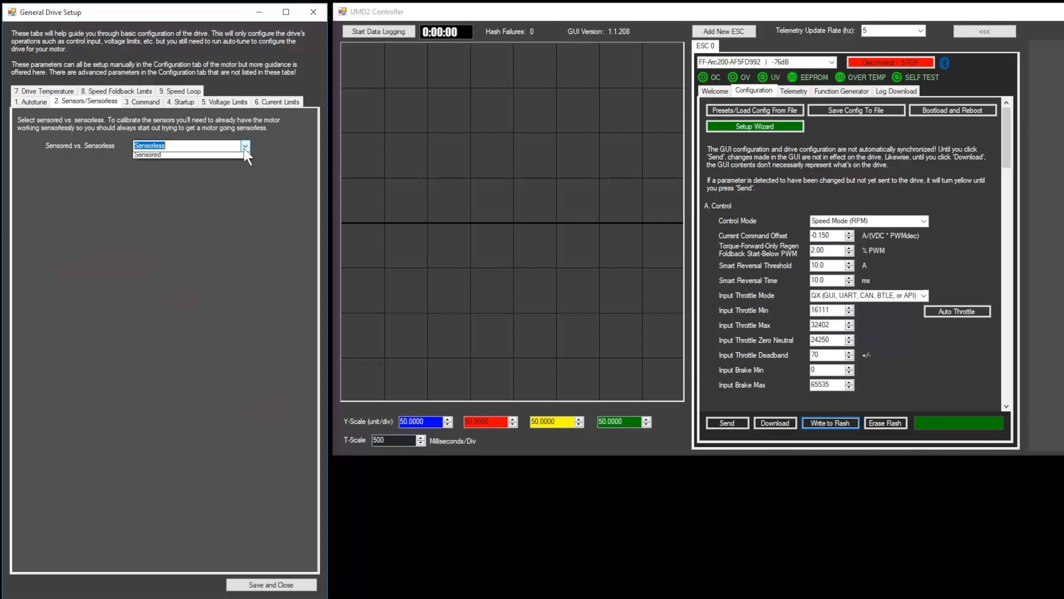
- Choose Sensored operation with 3 Hall Sensor mode and launch encoder calibration
left_click(148, 154)
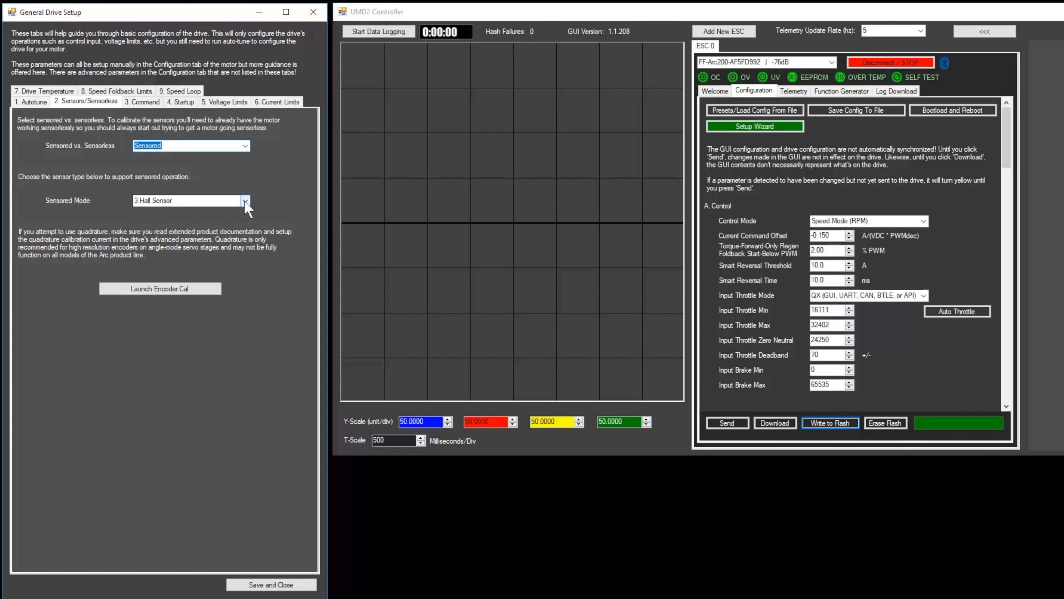
left_click(187, 201)
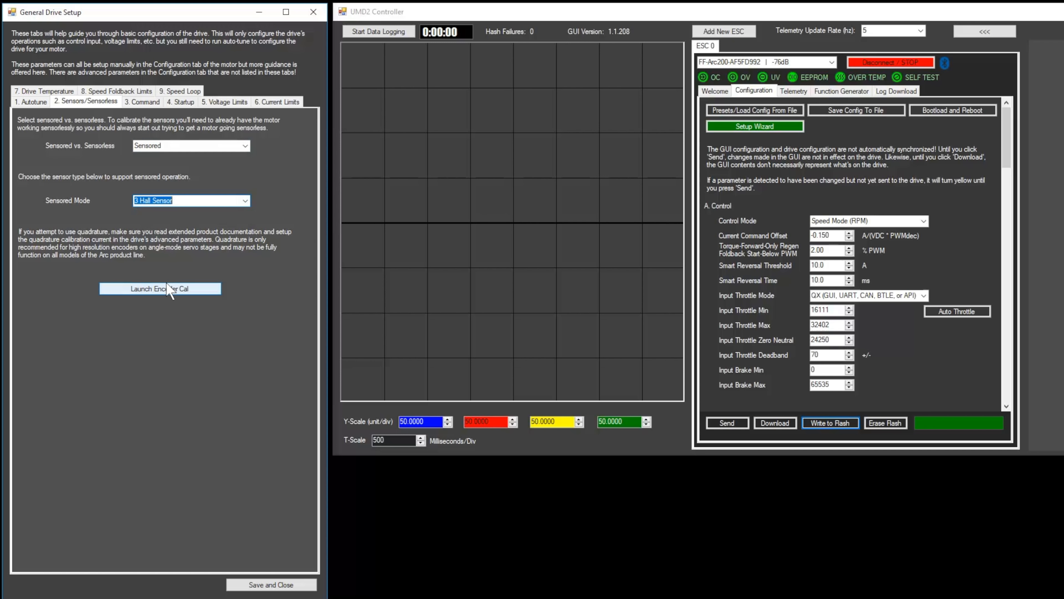
left_click(160, 288)
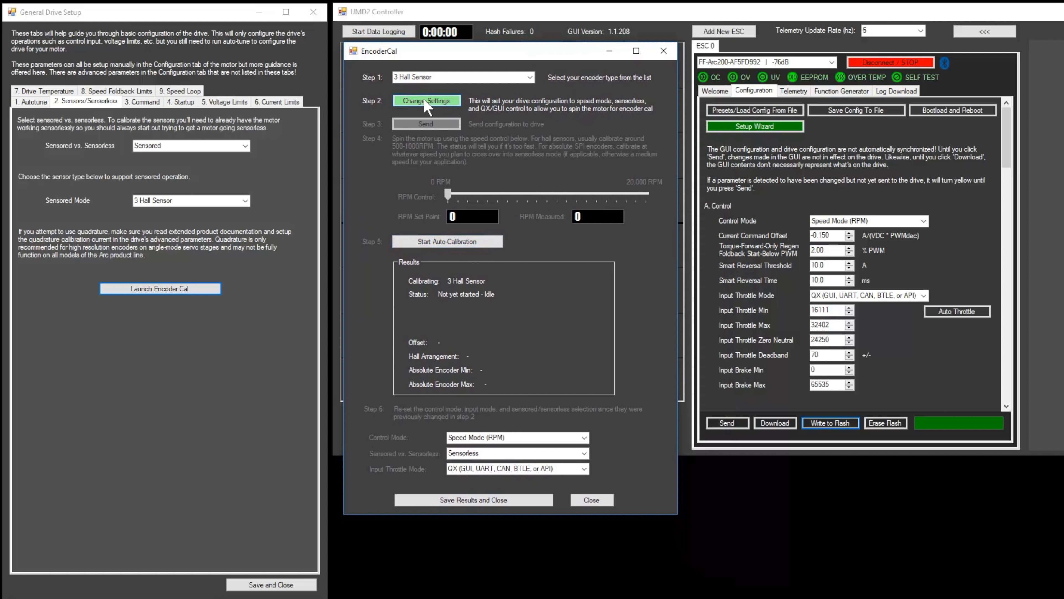
- Send calibration settings, spin to ~700 RPM, auto-calibrate hall sensors (offset 5267, arrangement B 120°), slow down
left_click(426, 100)
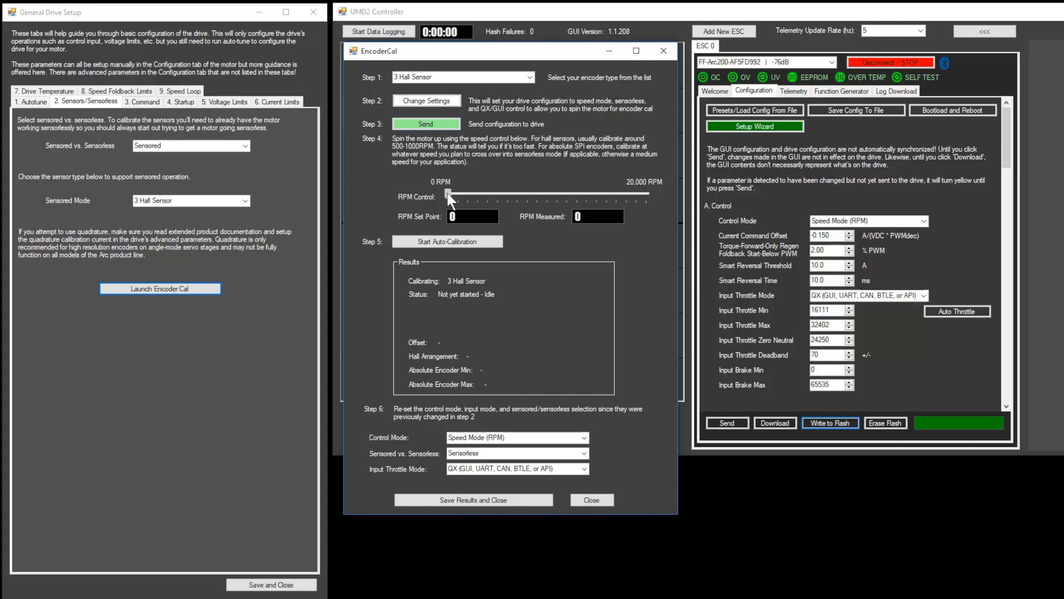
left_click_drag(448, 197, 454, 198)
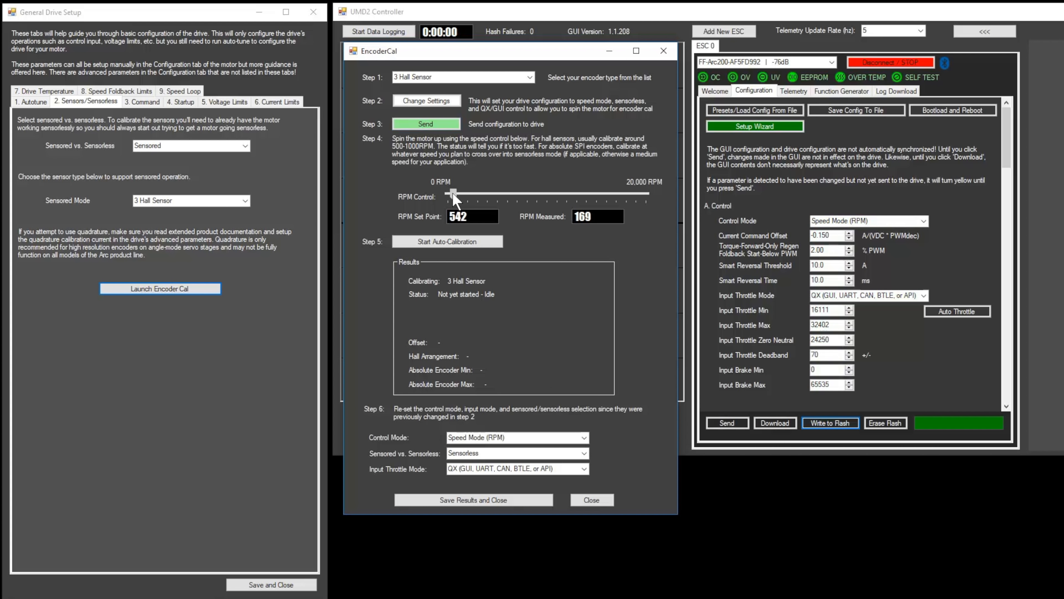
left_click_drag(451, 194, 456, 195)
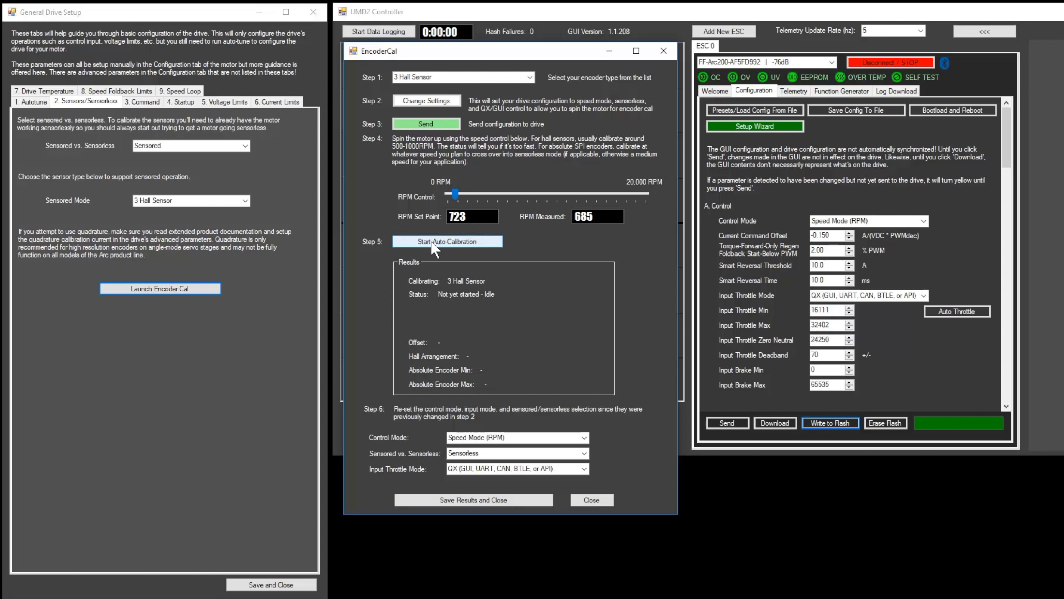
left_click(447, 241)
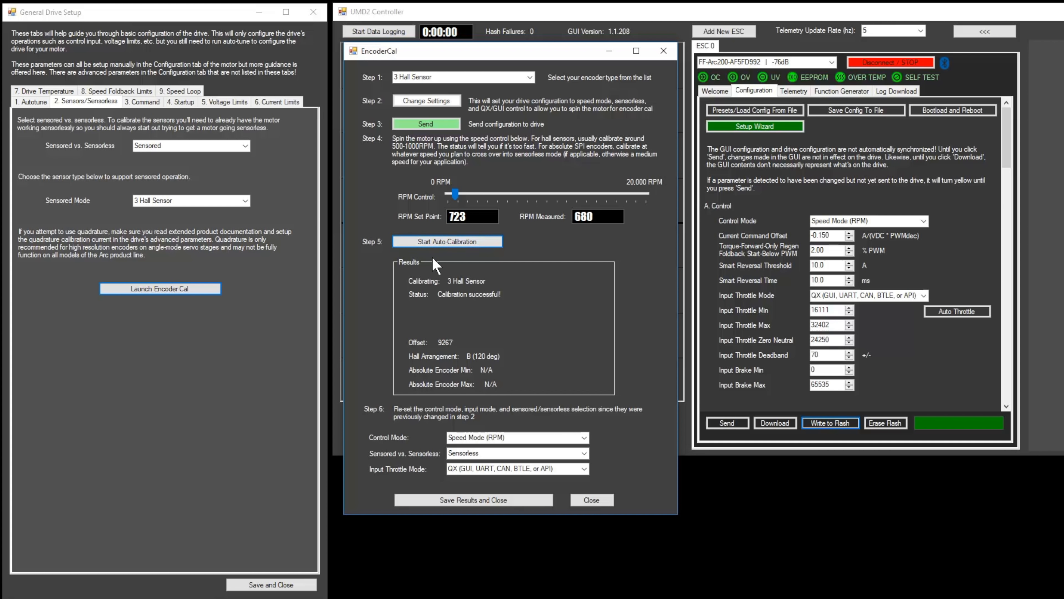
left_click_drag(455, 195, 448, 194)
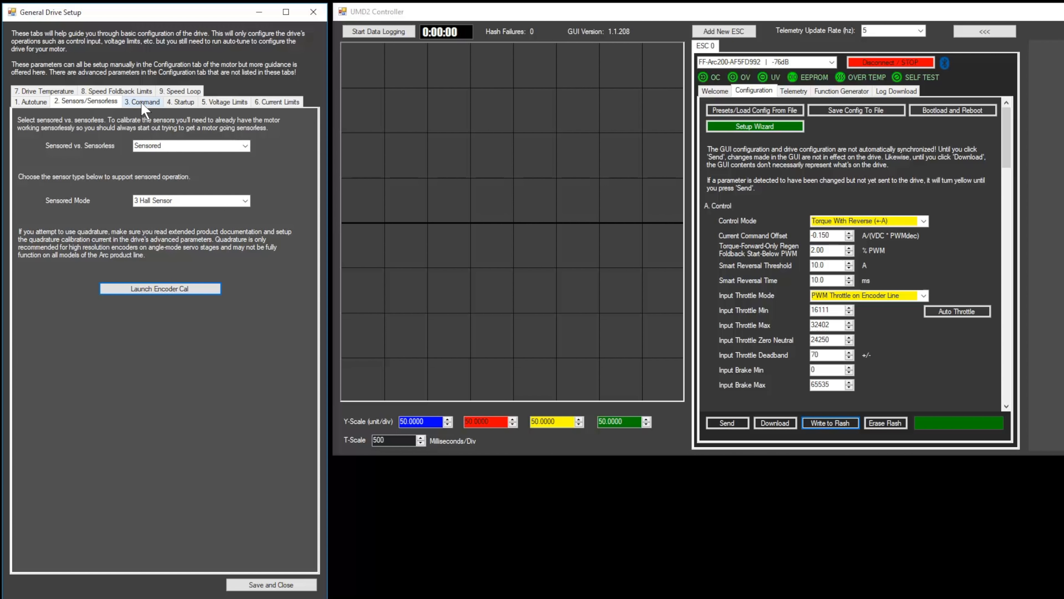
- Set Torque Forward Only control with Independent Analog Throttle and Brake input
left_click(142, 101)
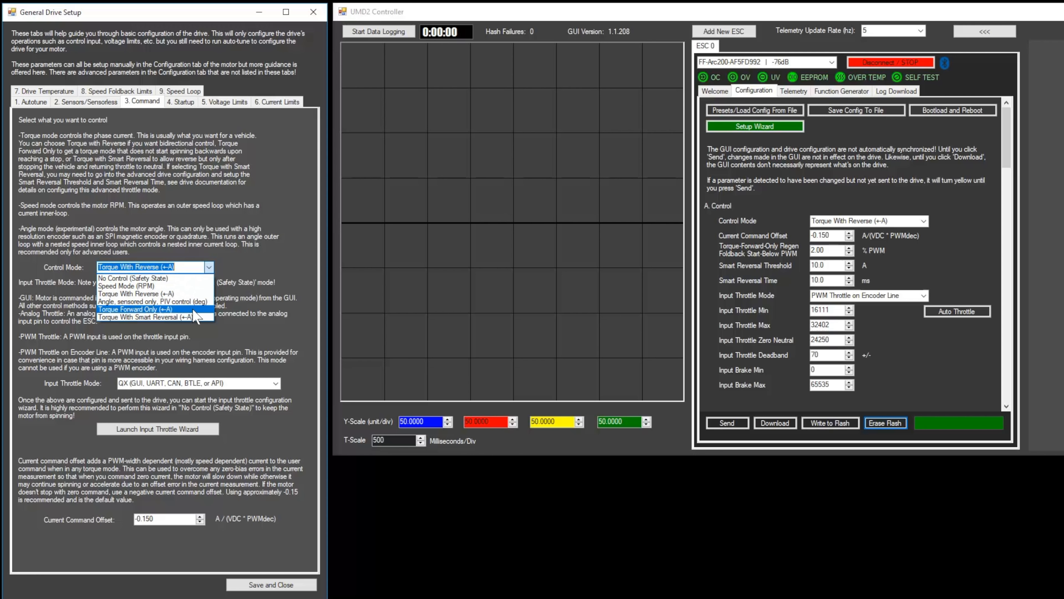
left_click(135, 309)
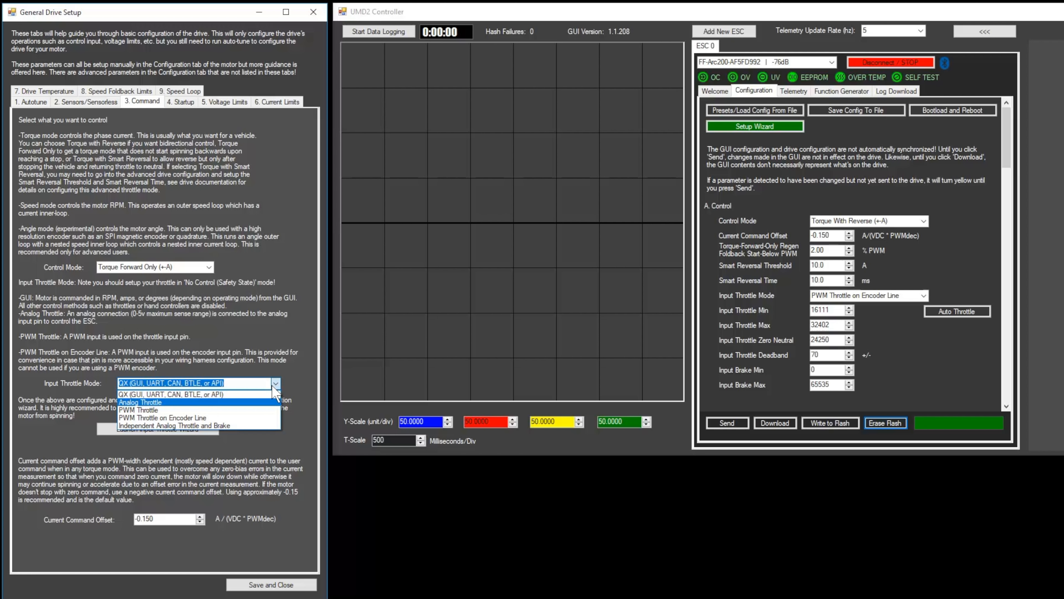
left_click(193, 425)
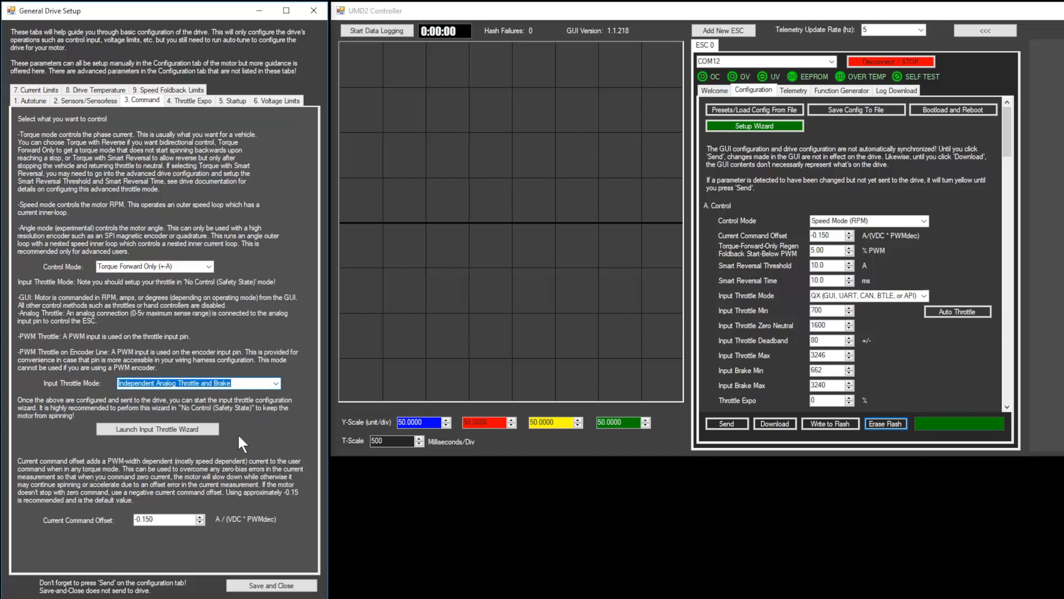
- Start throttle setup with Independent Analog Throttle and Brake and send the settings to the drive
left_click(157, 429)
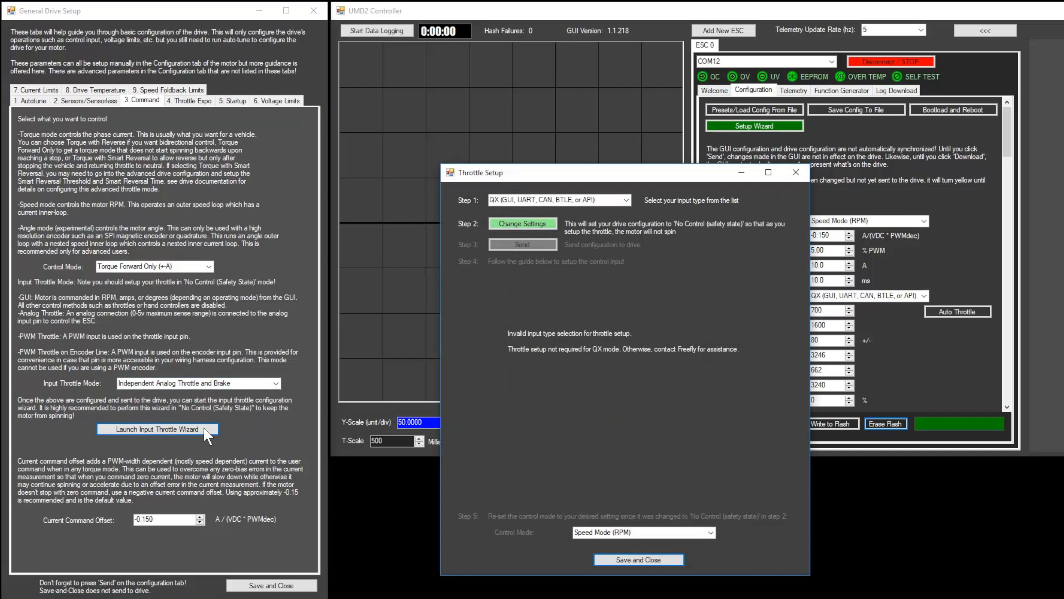
left_click(768, 172)
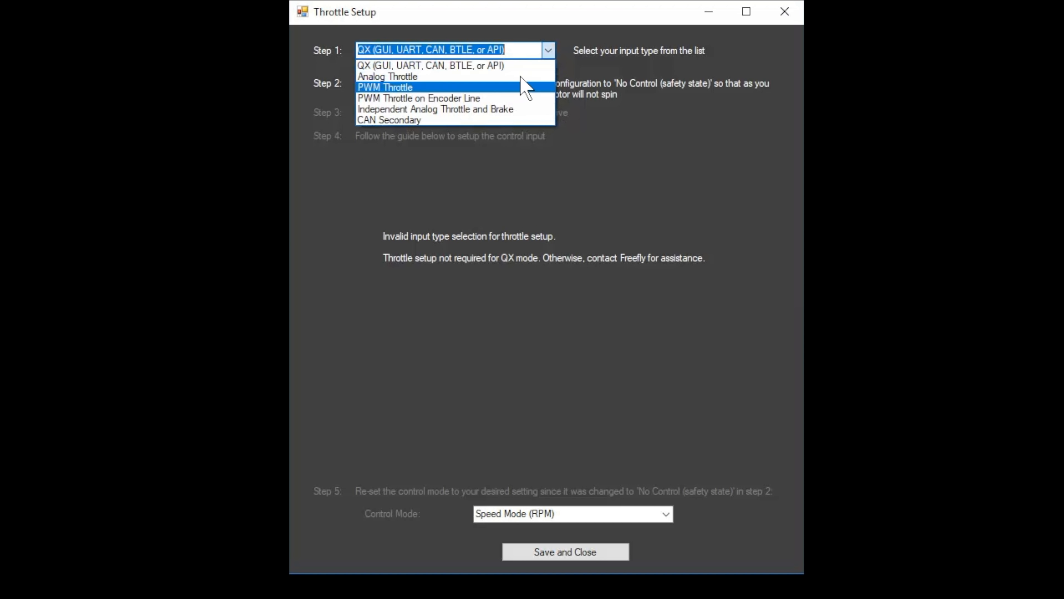
left_click(435, 109)
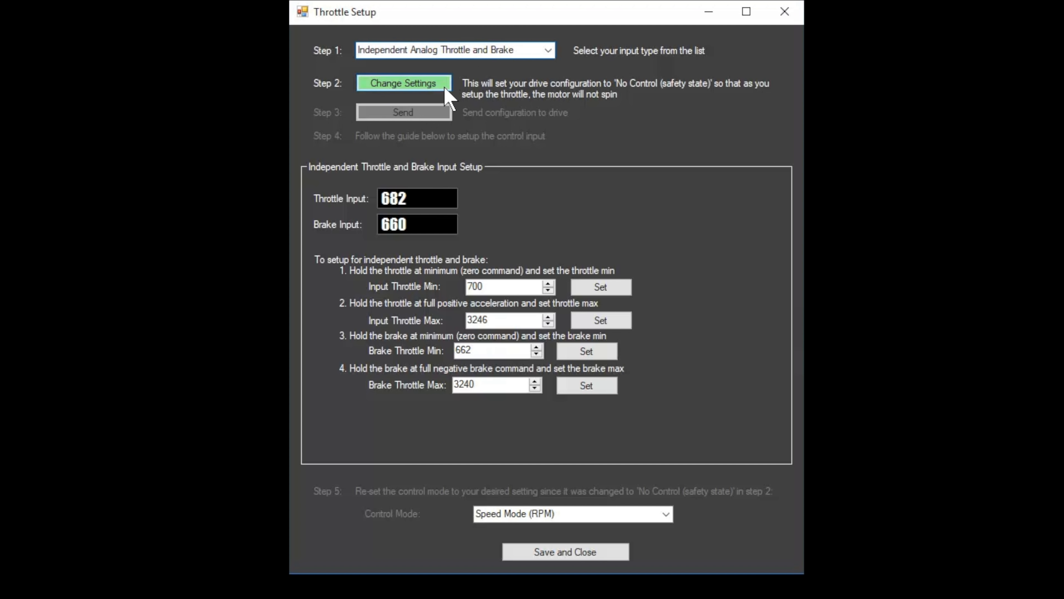
left_click(403, 83)
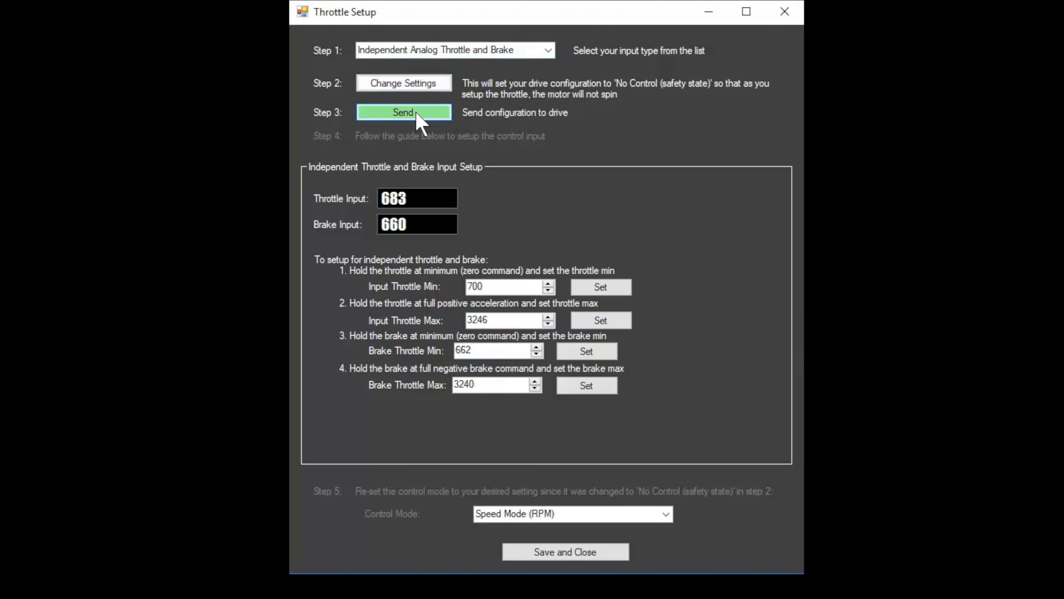
left_click(403, 112)
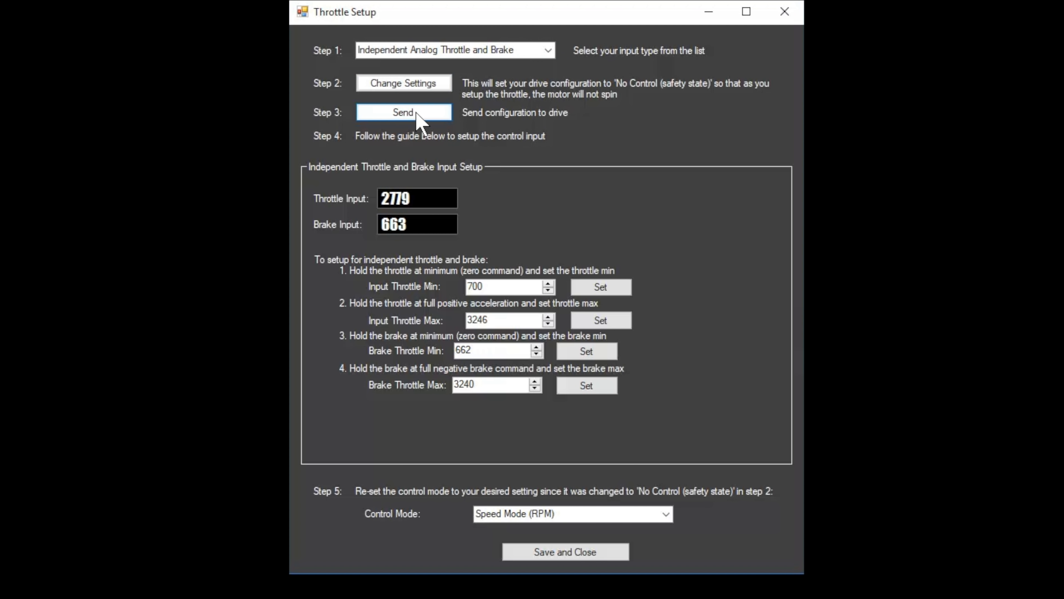
left_click(404, 112)
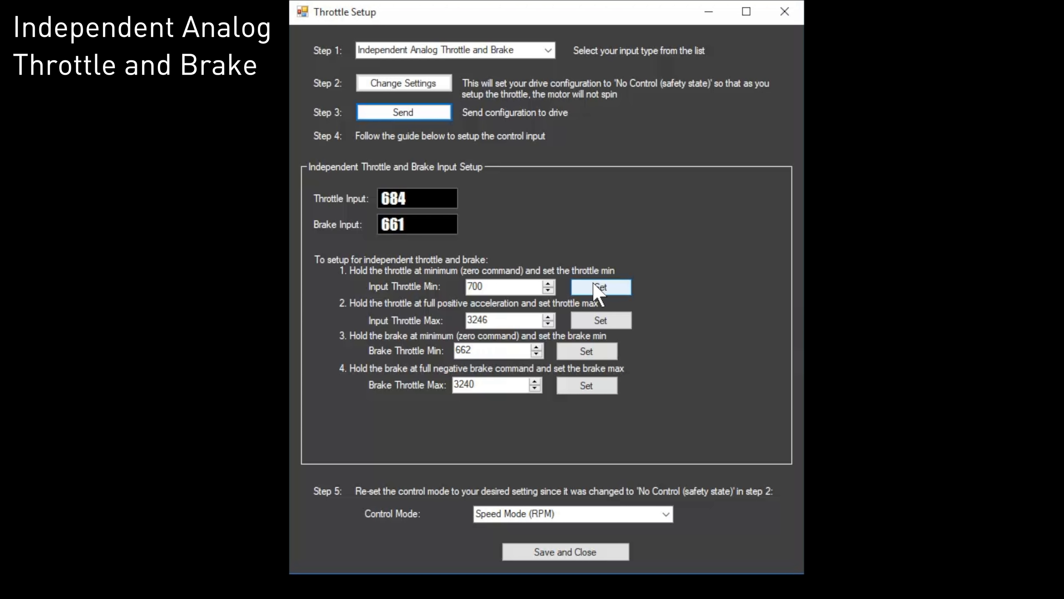
- Capture throttle minimum 682 and maximum 3242
left_click(600, 286)
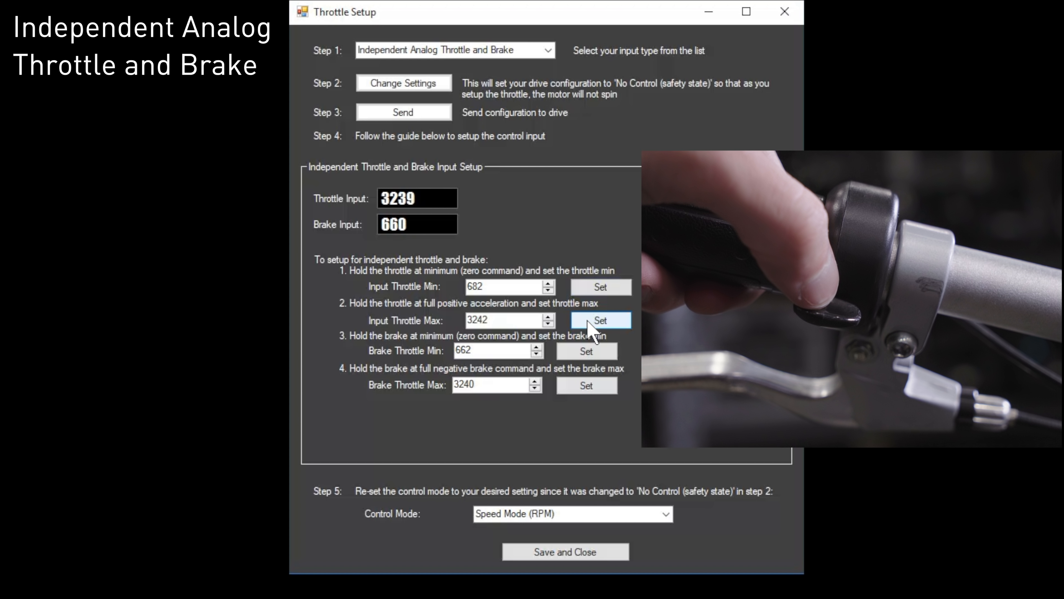
left_click(586, 350)
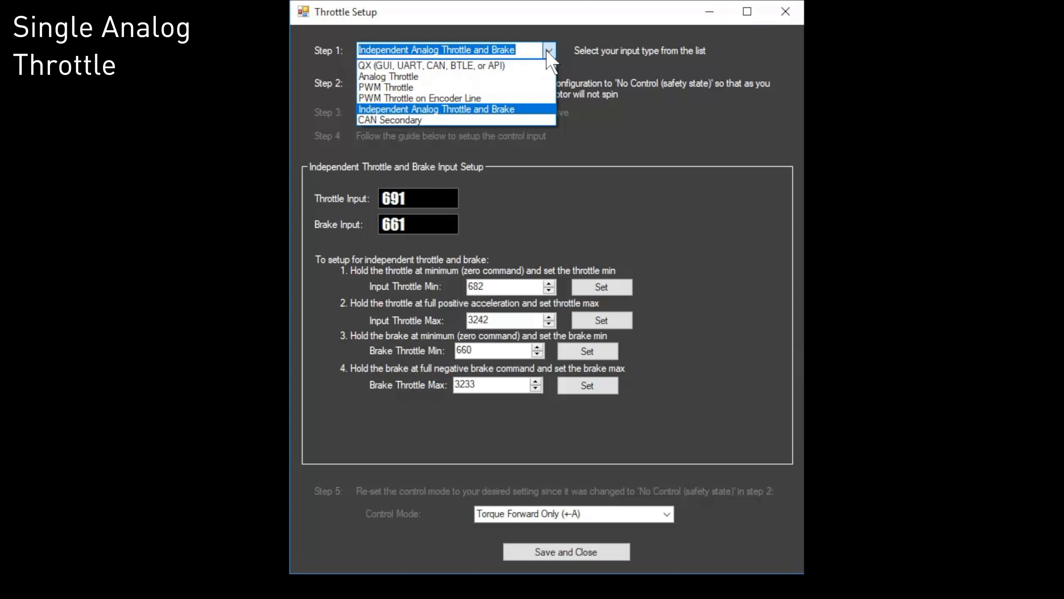
- Calibrate a single analog throttle: min 689, max 3241, neutral 1364, ±5% deadband (128)
left_click(388, 76)
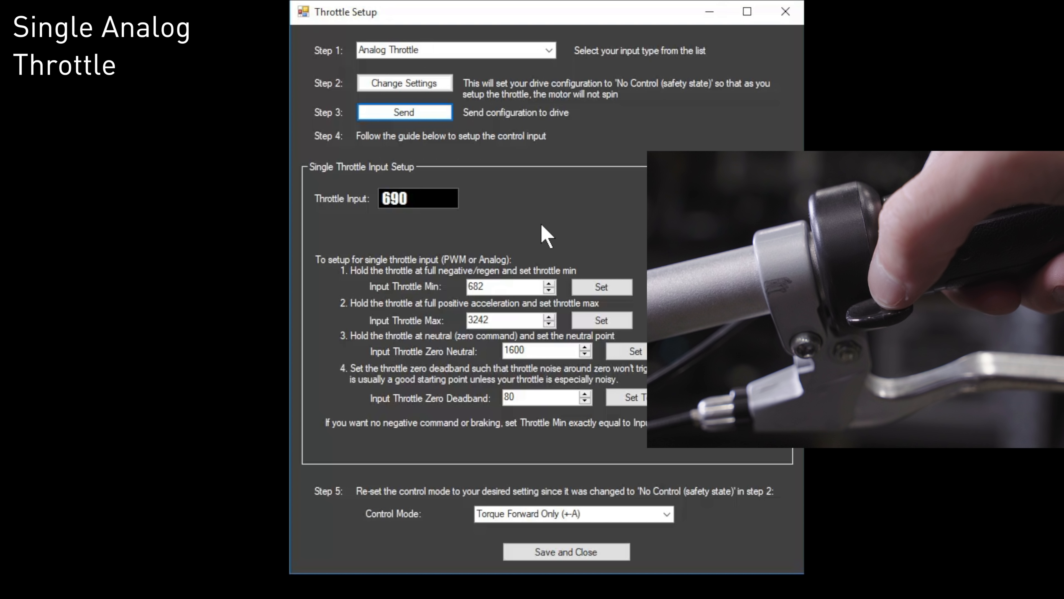
left_click(600, 287)
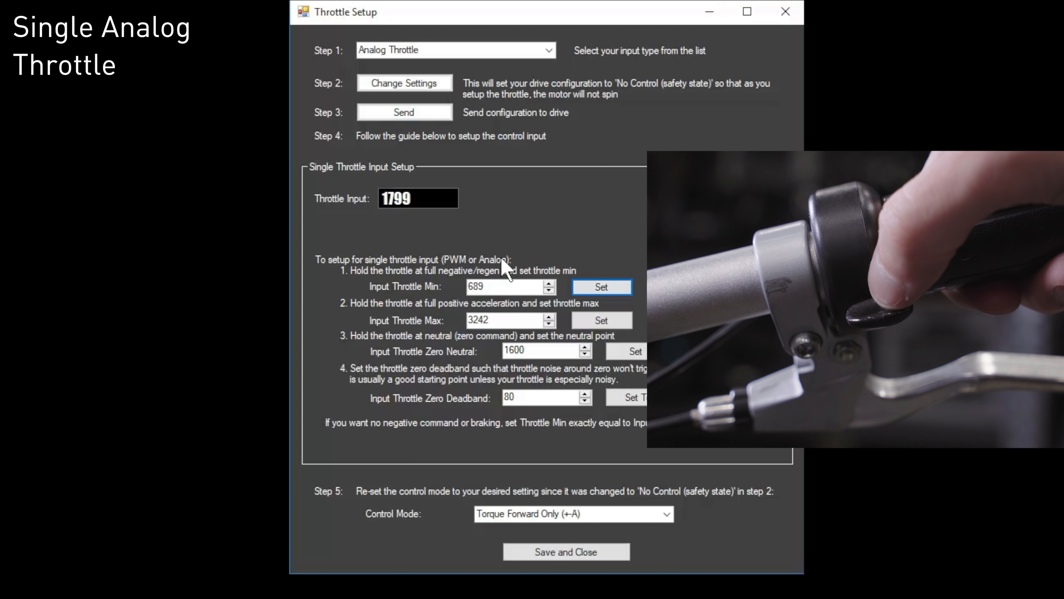
left_click(601, 320)
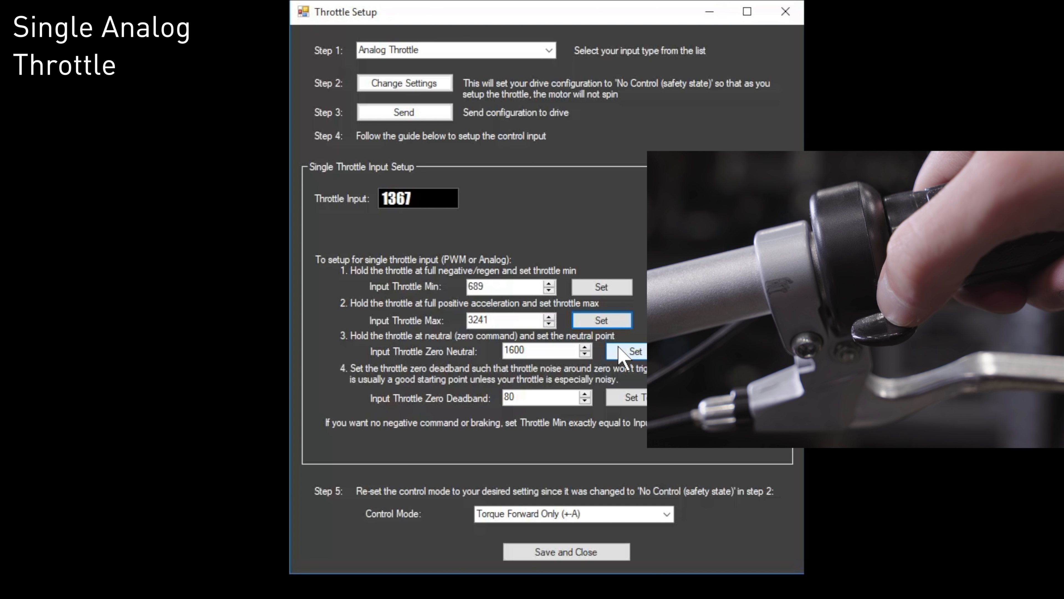
left_click(635, 351)
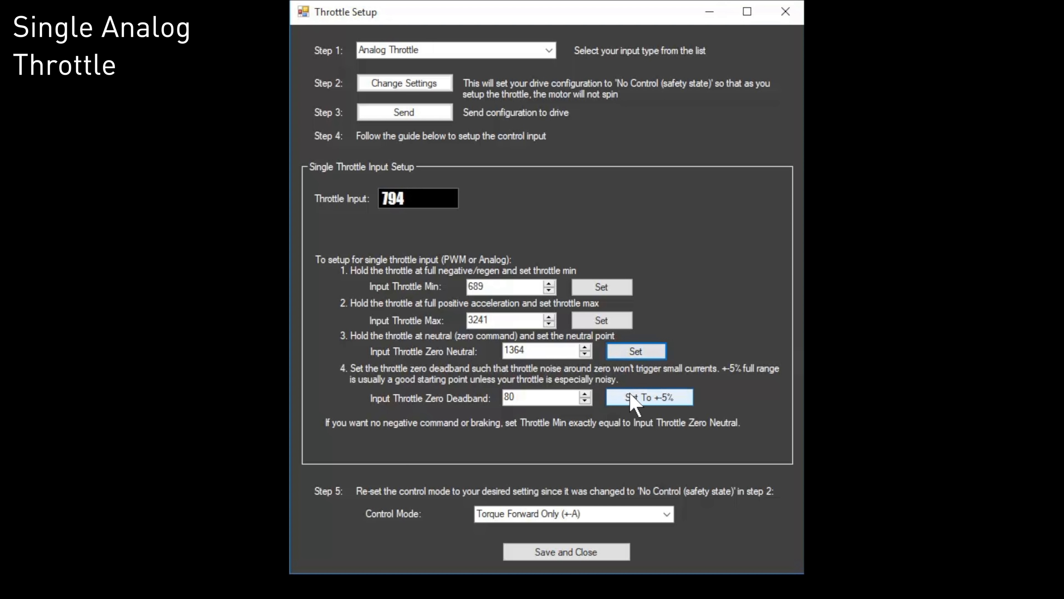
left_click(647, 397)
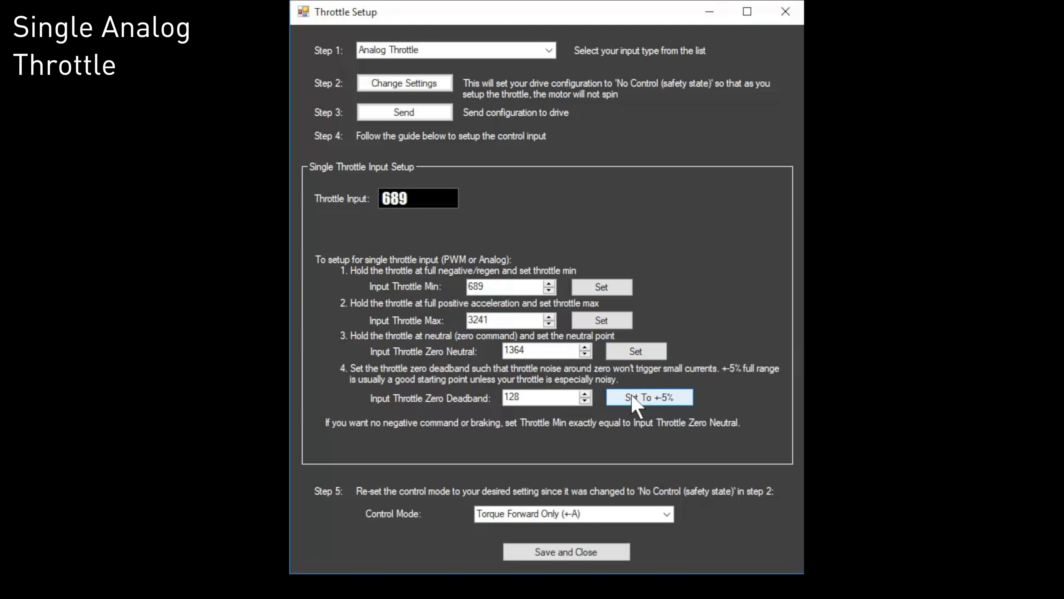
- Keep Torque Forward Only as the control mode and save and close the throttle setup
left_click(665, 514)
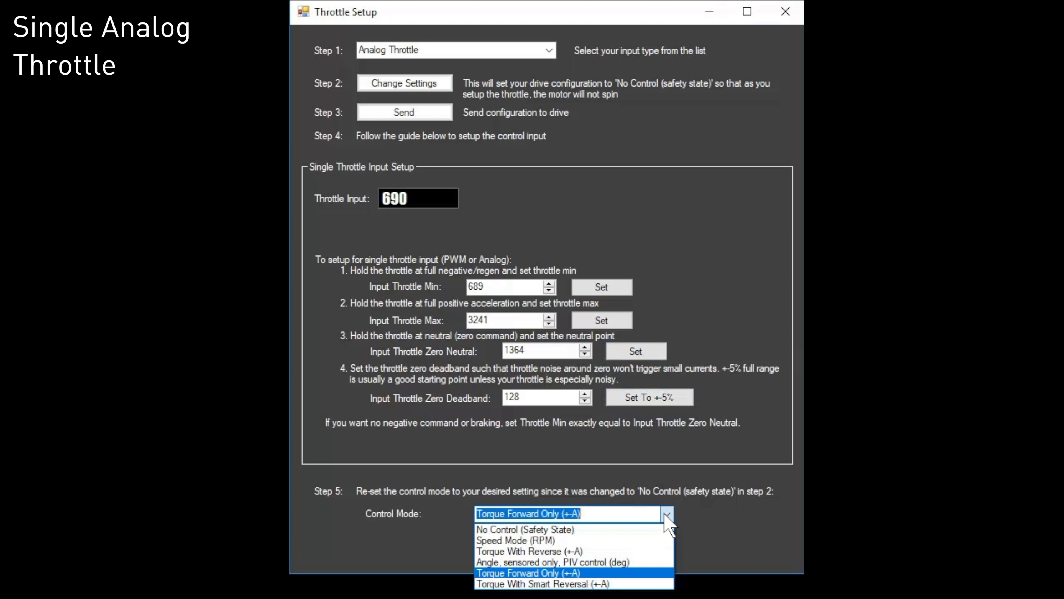
left_click(529, 572)
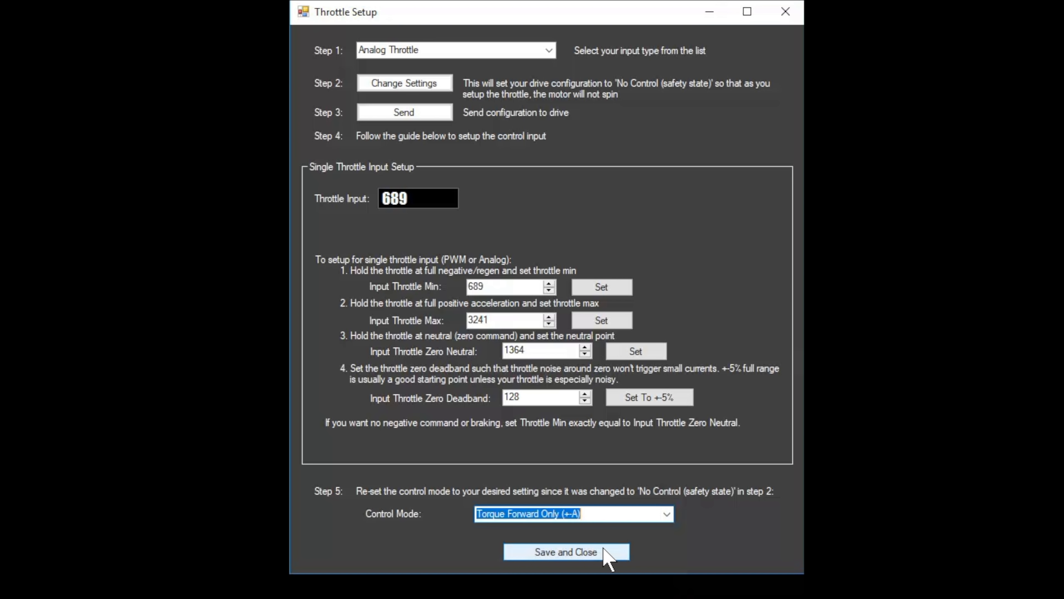
left_click(566, 551)
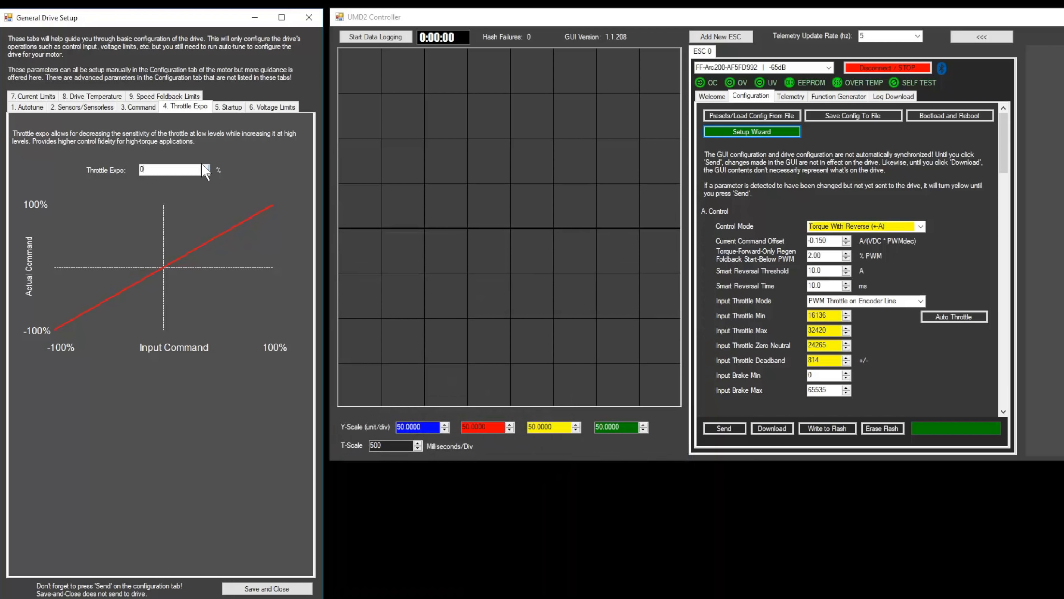
- Enter throttle expo 40 and set sensorless torque-mode startup to Jitter Start, moving on to voltage limits
type("40")
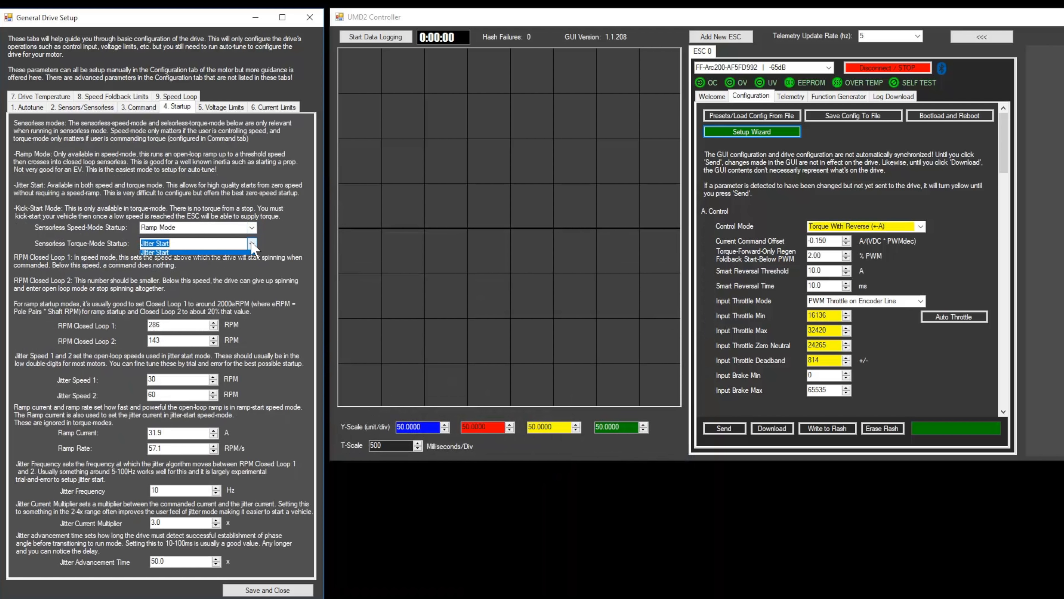
left_click(155, 251)
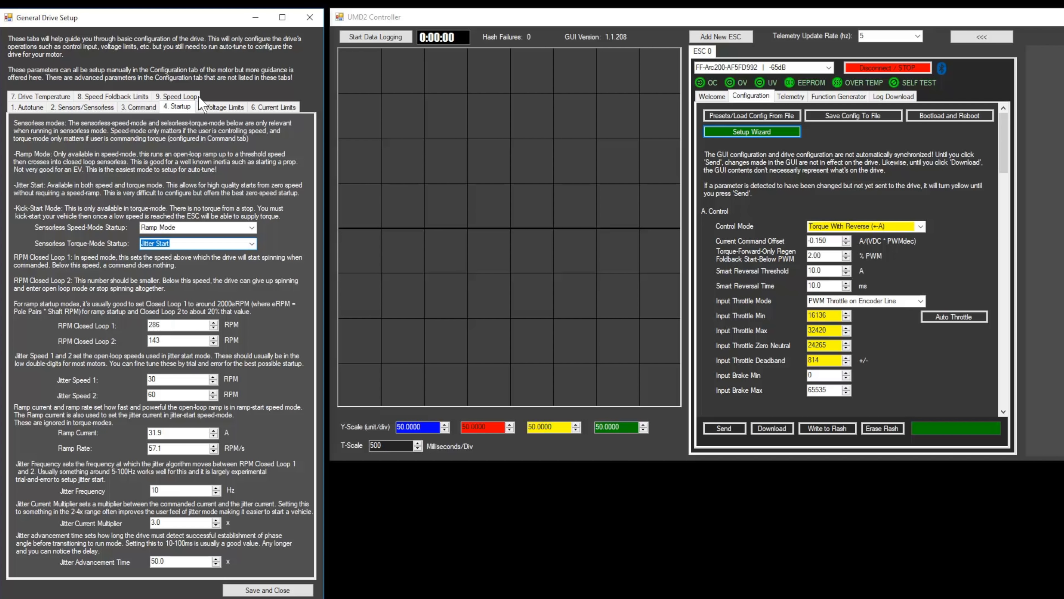
left_click(220, 106)
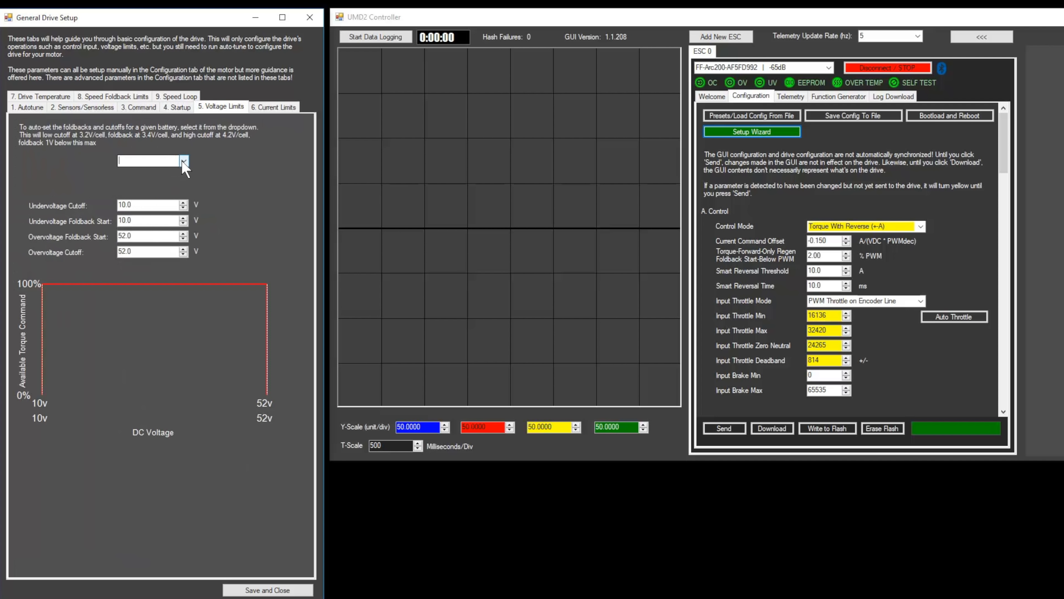
- Select a 12s battery pack, giving cutoffs 38.4/50.4 V and foldbacks 40.8/49.4 V
left_click(182, 161)
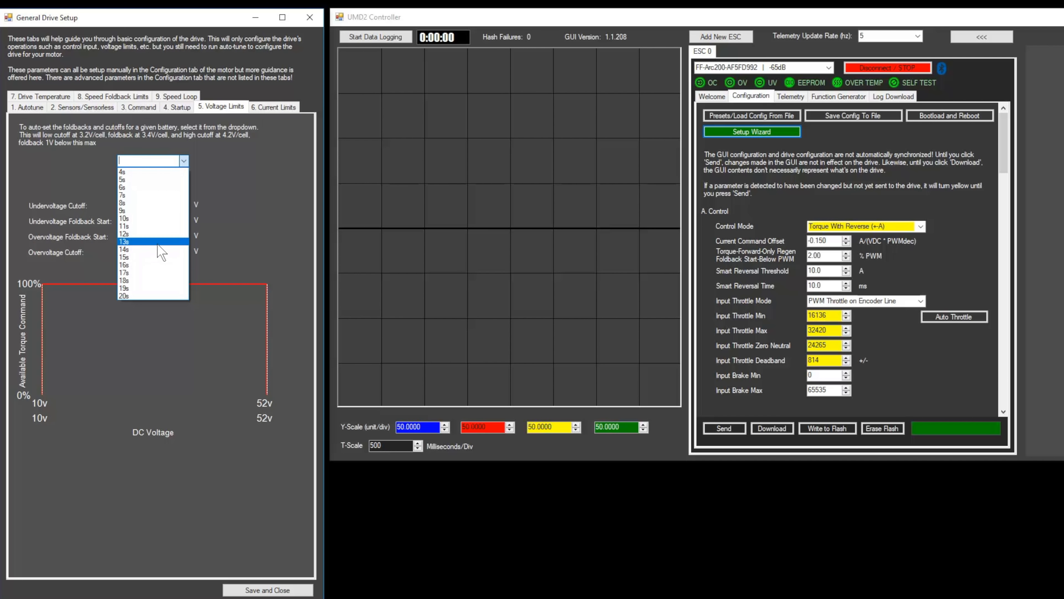
left_click(124, 234)
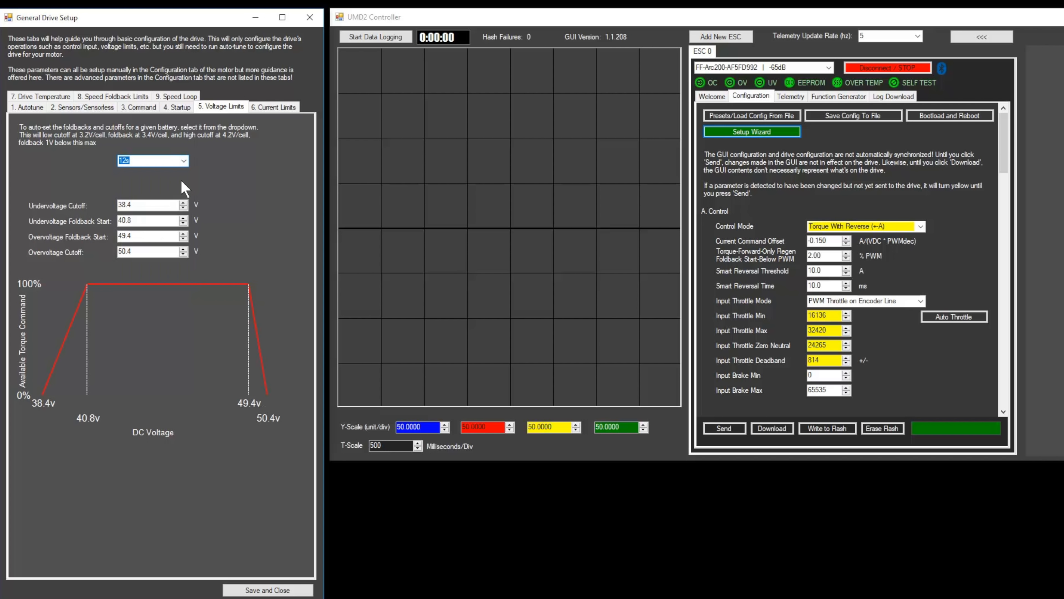
mouse_move(187, 188)
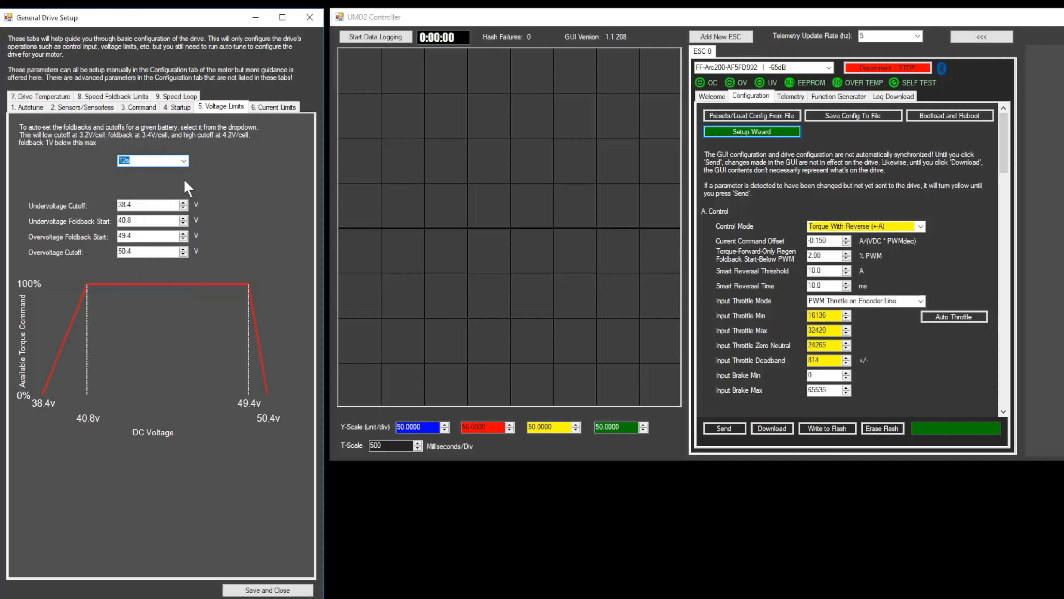
mouse_move(193, 188)
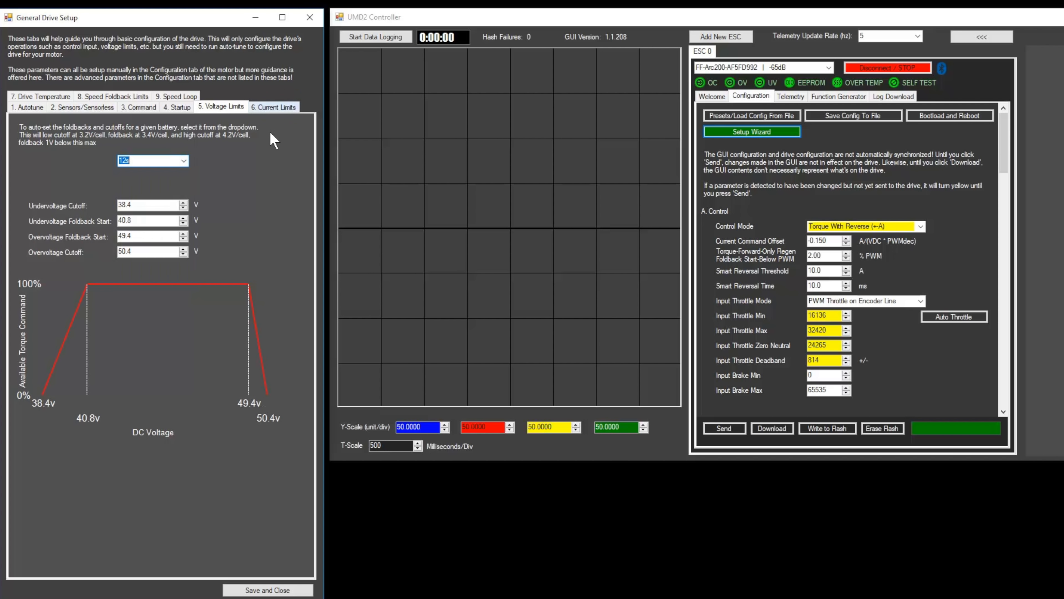
- Set current limits to 90 A max battery draw and 20 A max battery regen
left_click(273, 106)
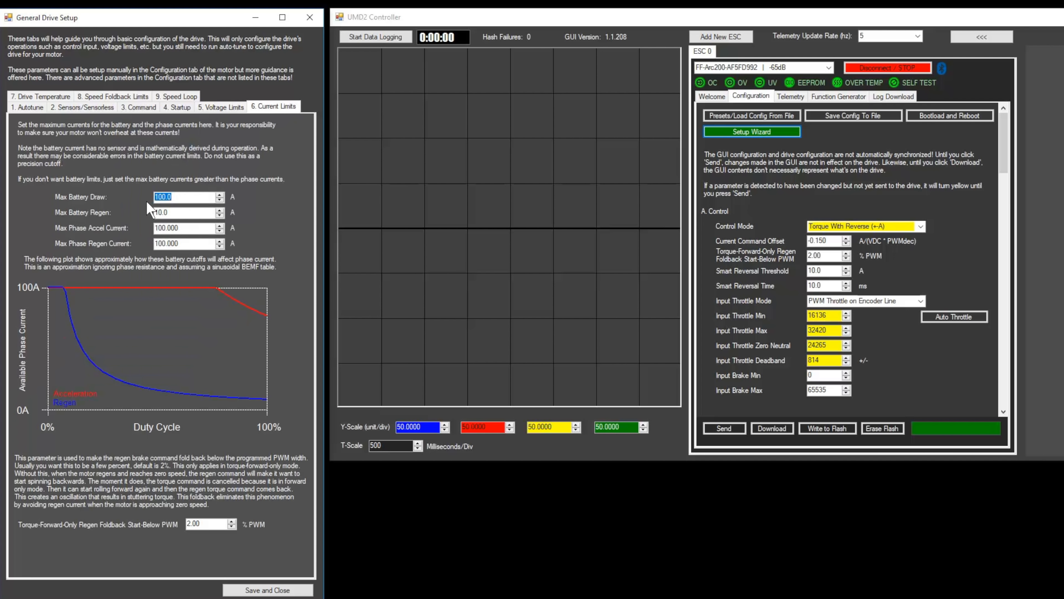
type("90")
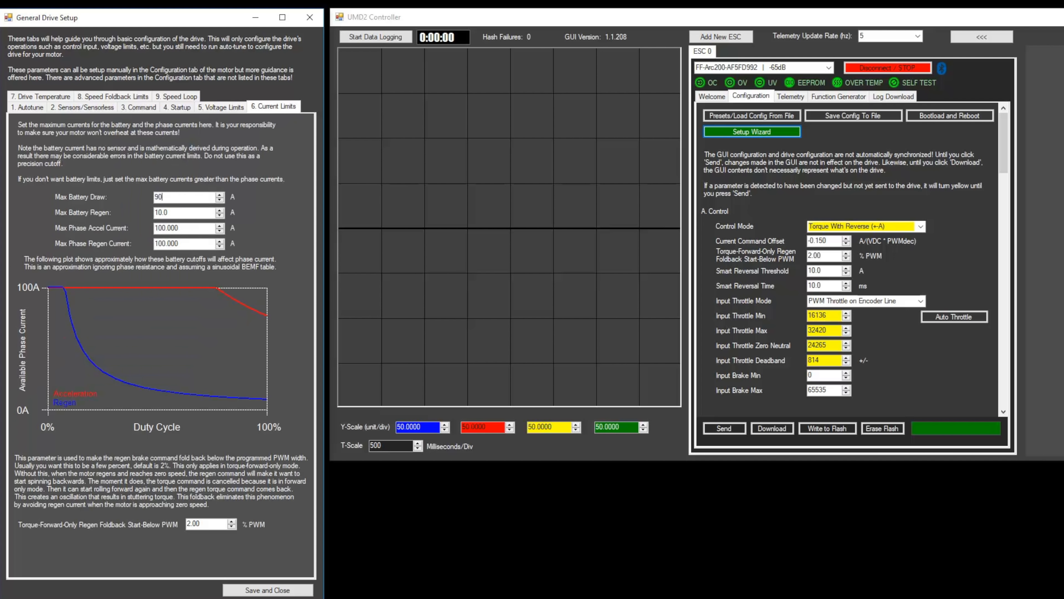
mouse_move(148, 209)
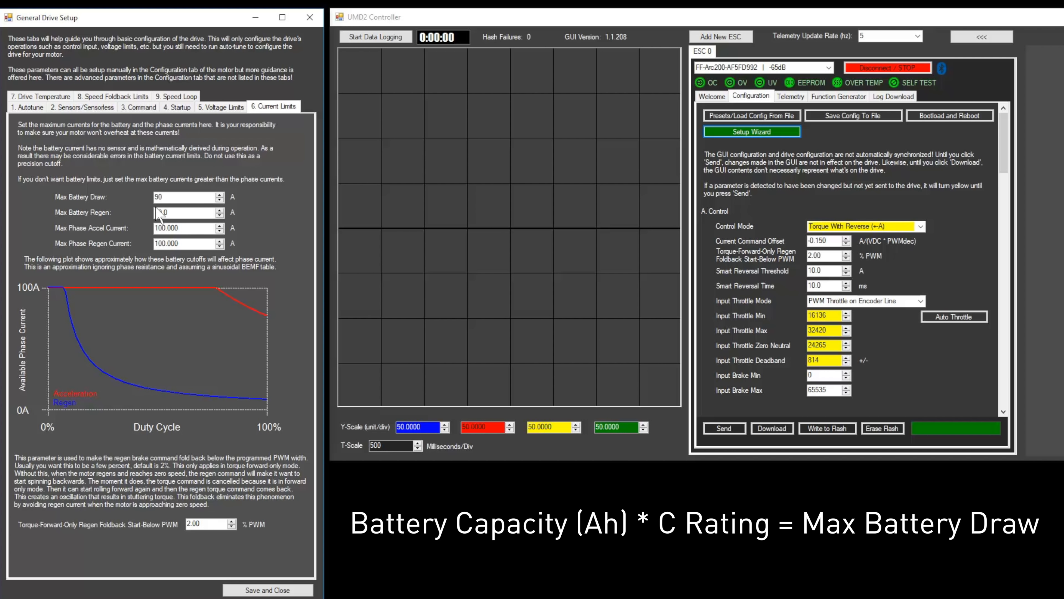
type("10.0")
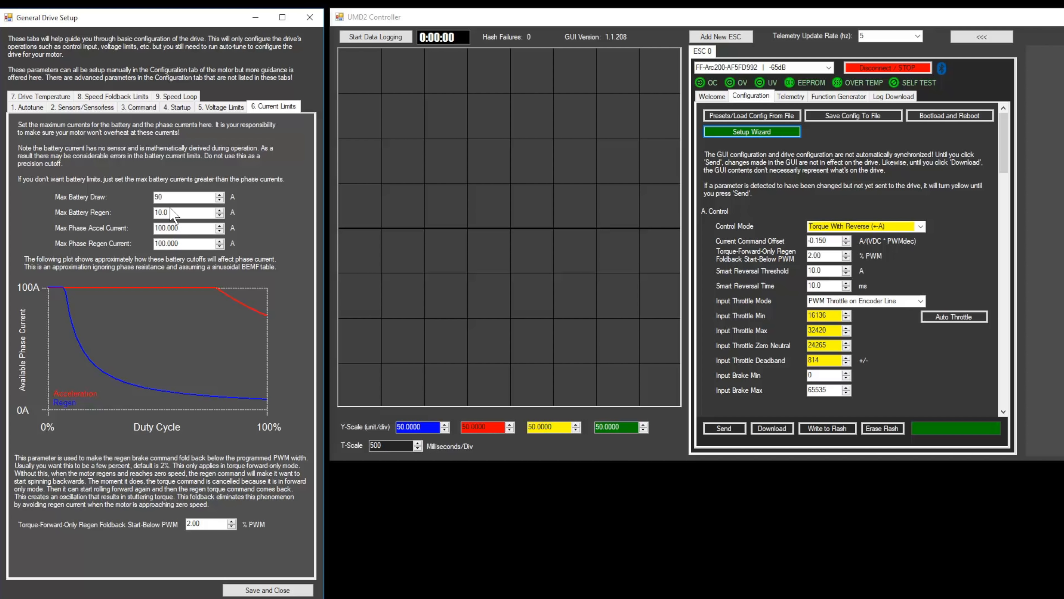
type("2")
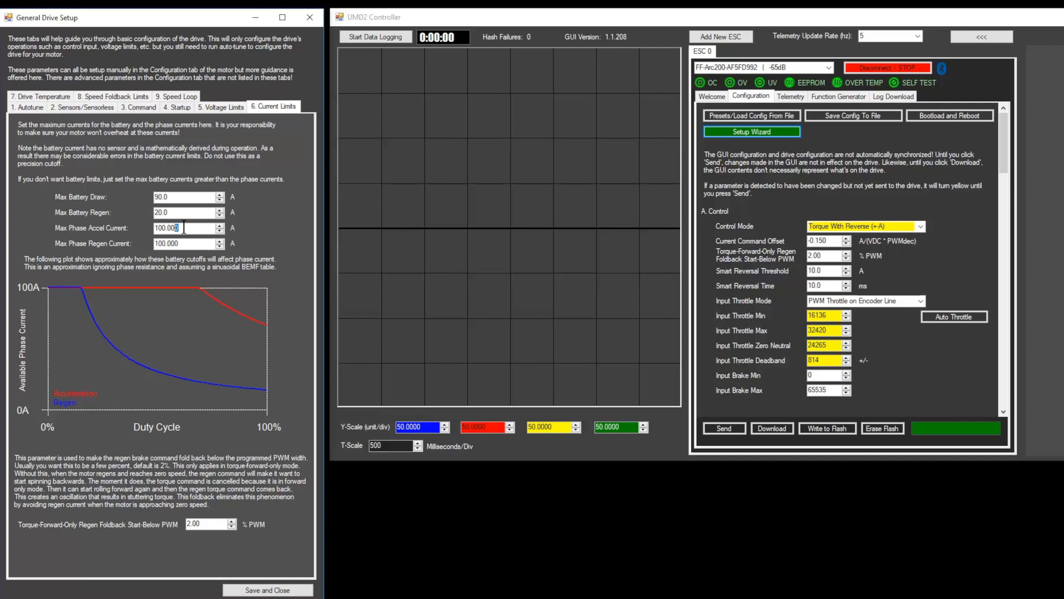
- Set 60 A max phase accel current and enter 25 for phase regen current
triple_click(184, 227)
type("60")
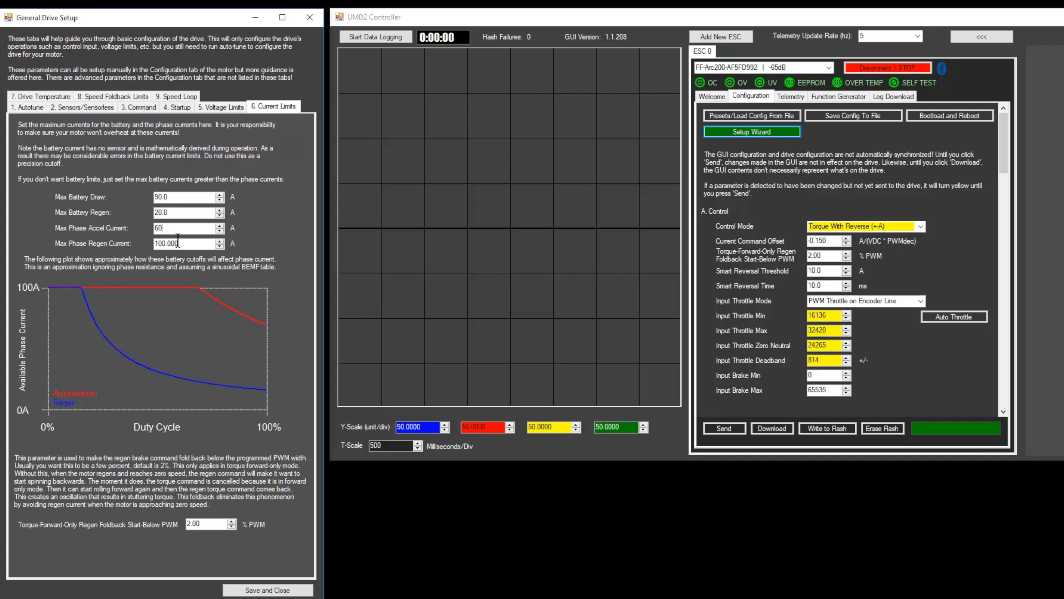
left_click(184, 243)
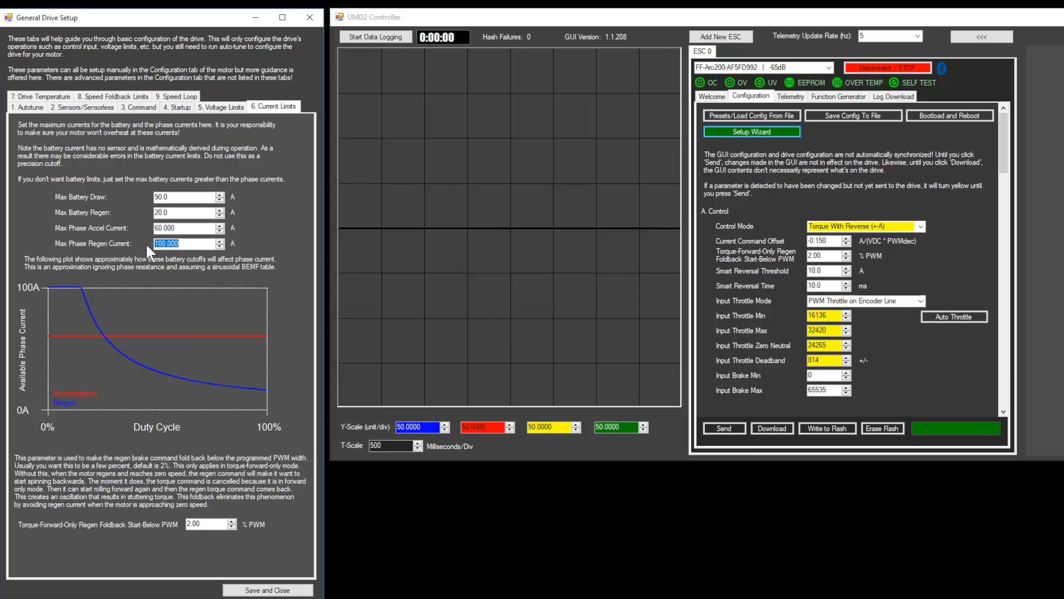
type("25")
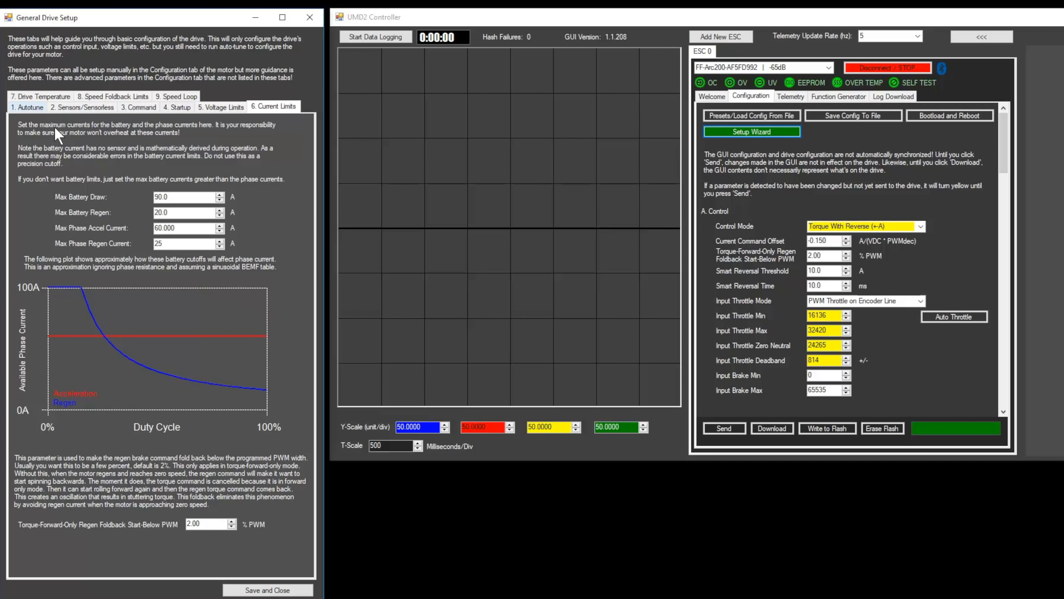
- Set the drive temperature foldback start to 95 C and save and close the setup guide
left_click(40, 96)
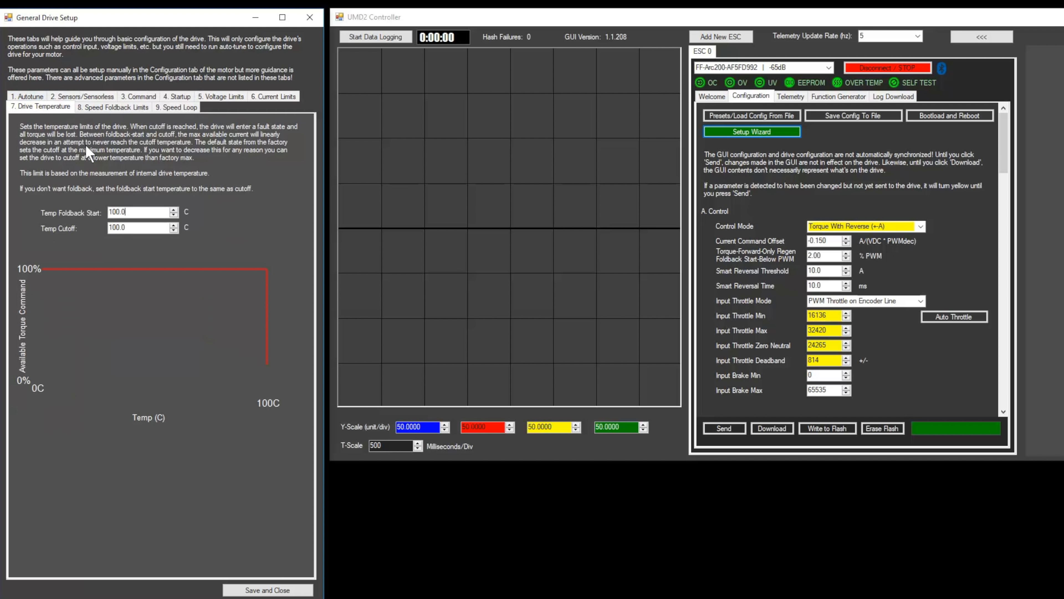
double_click(117, 211)
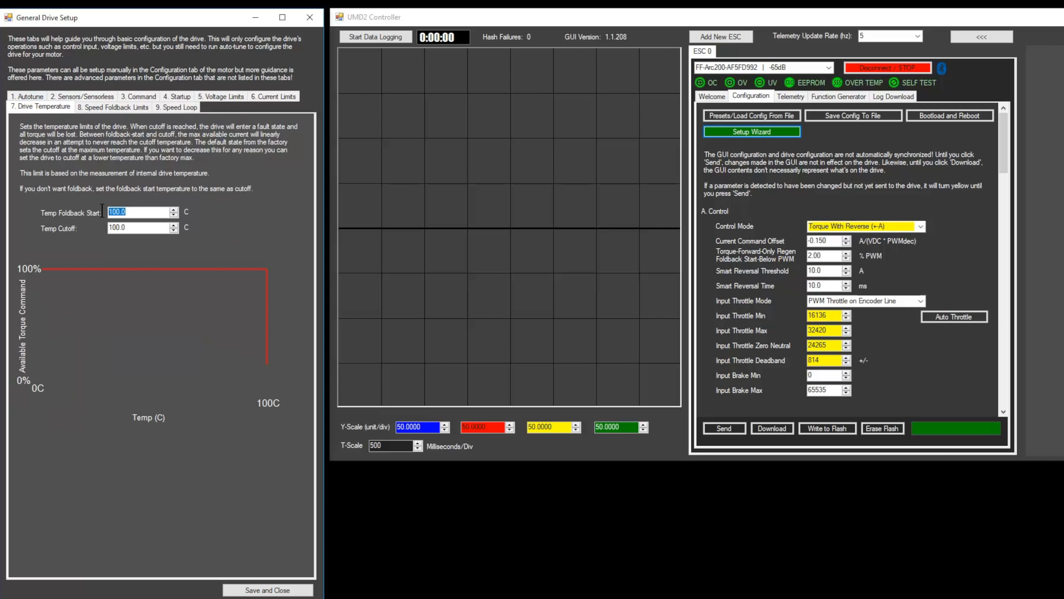
type("95")
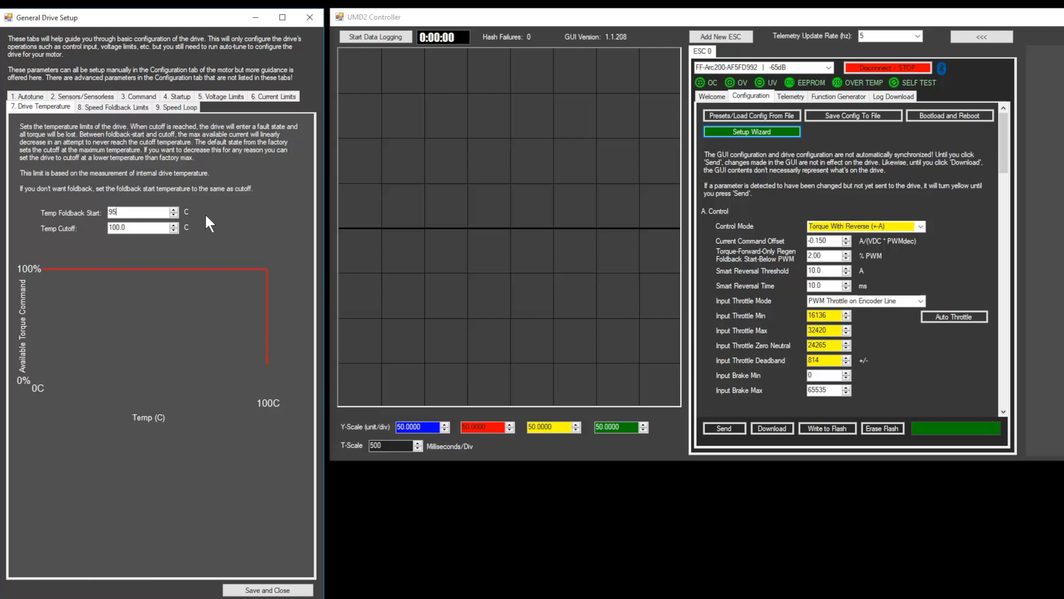
left_click(113, 106)
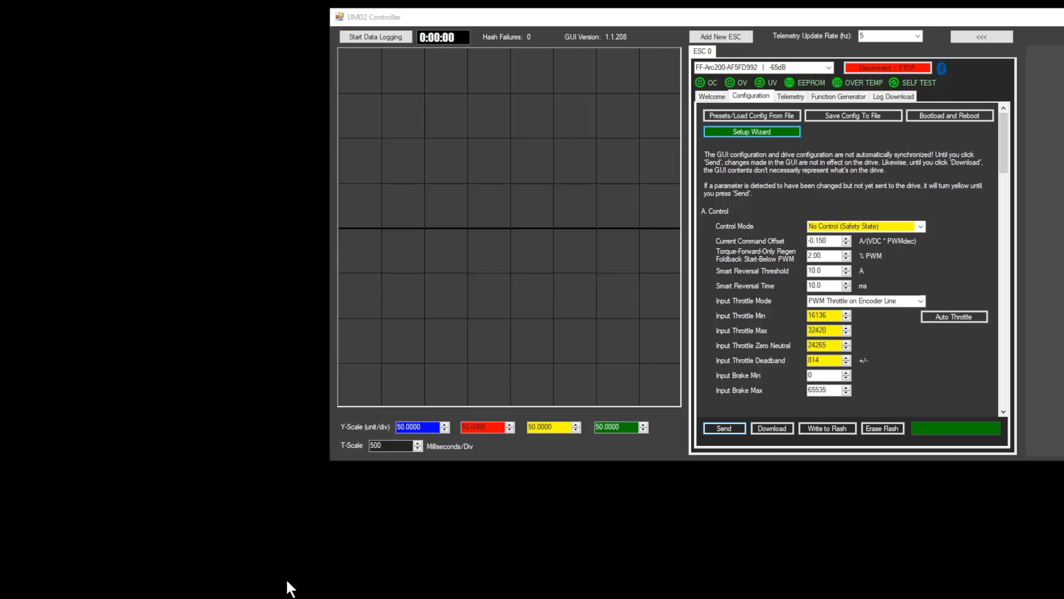
- Scroll the Configuration tab down to section D, Operating Point Limits
left_click(724, 427)
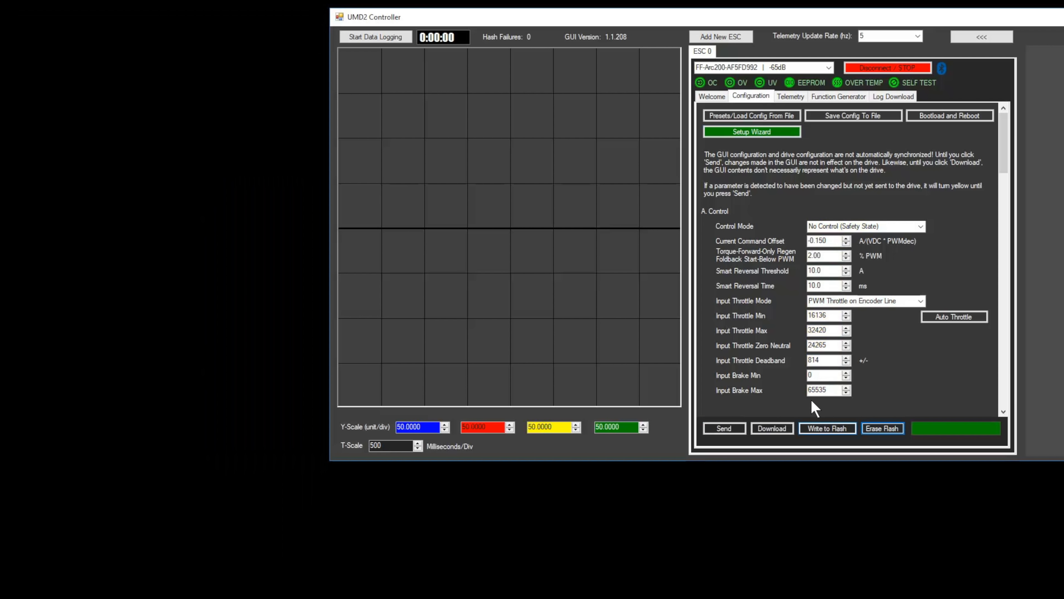
left_click(827, 427)
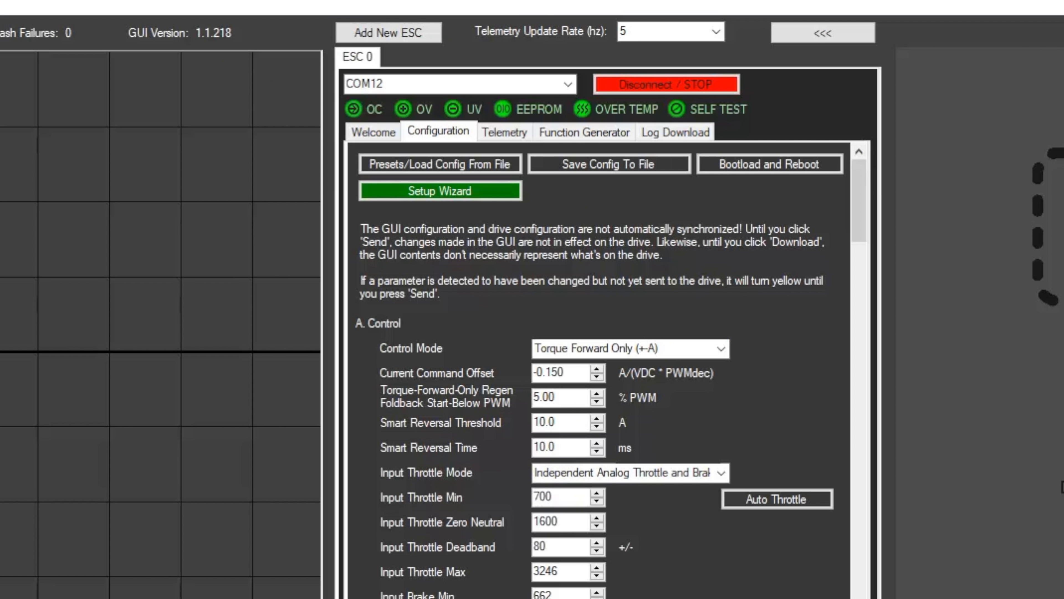
mouse_move(585, 324)
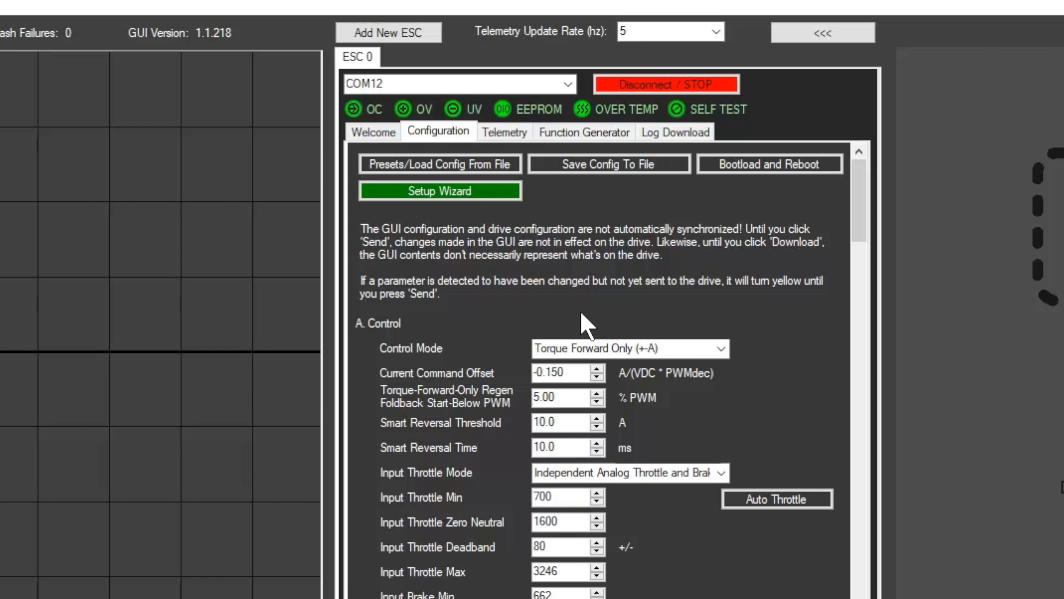
left_click(625, 348)
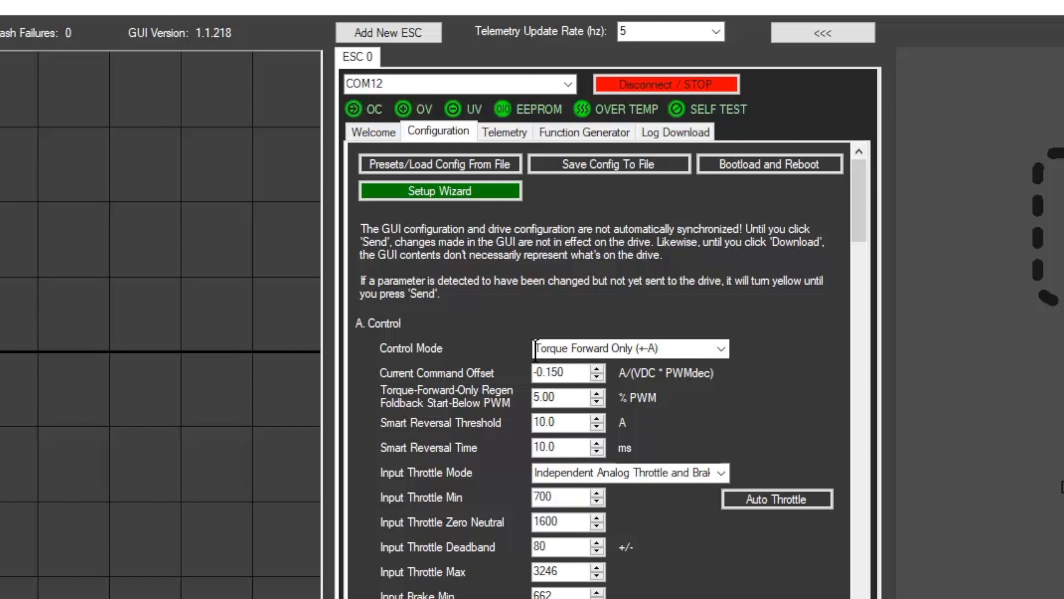
scroll("down", 3)
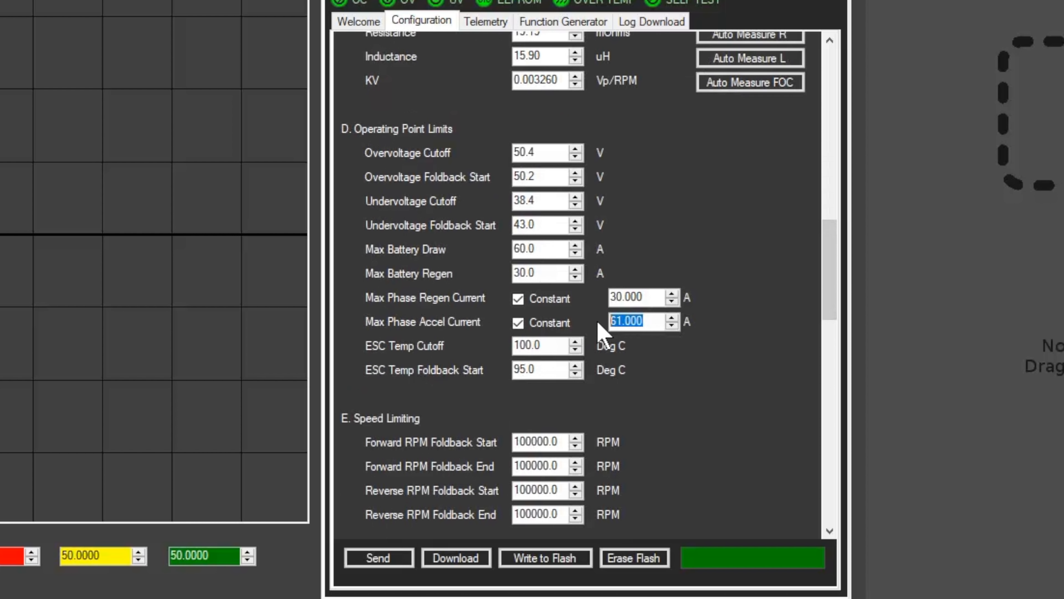
- Set Max Phase Accel Current to 50 A, send it to the drive and dismiss the Saved message
type("50")
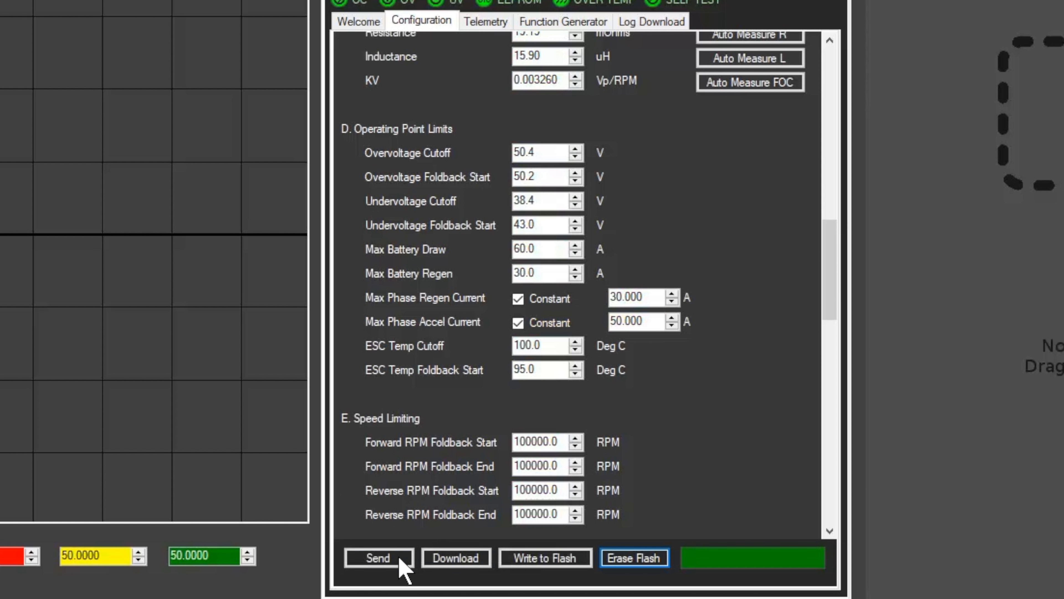
left_click(378, 557)
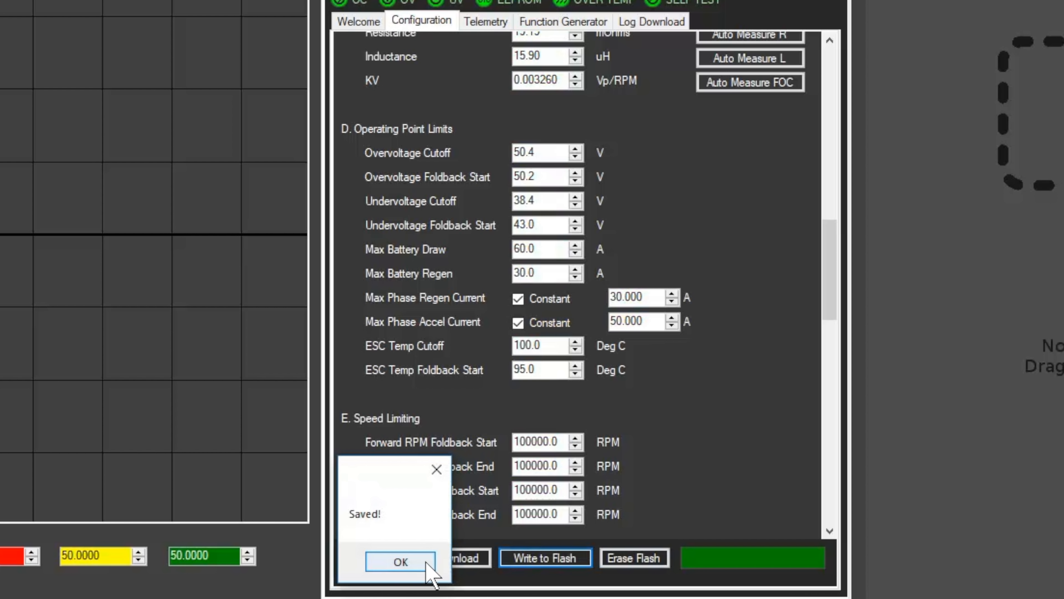
left_click(399, 561)
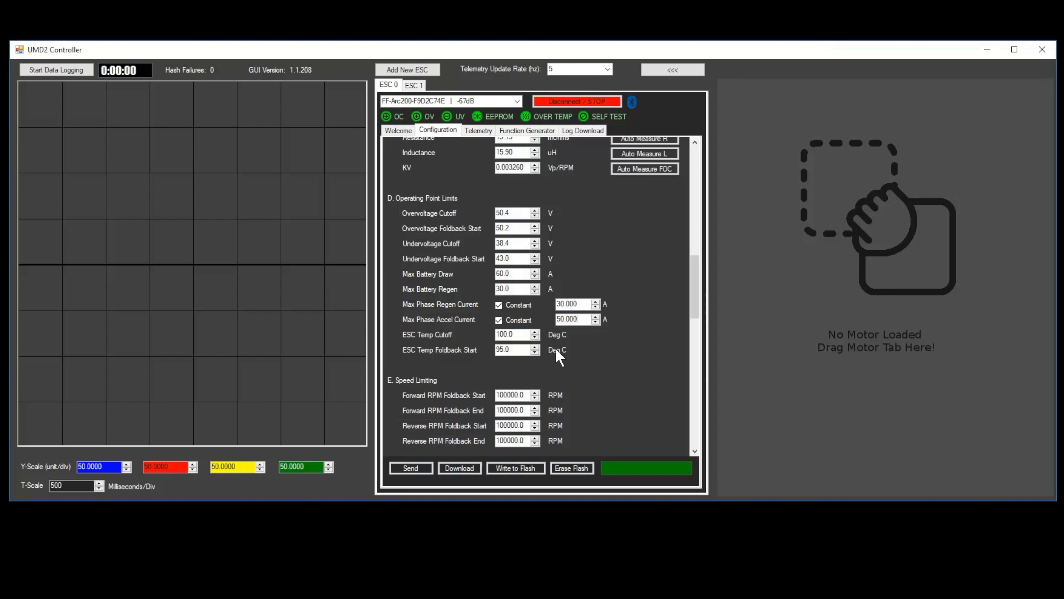
- Change Max Phase Accel Current to 60 A and Max Phase Regen Current to 20 A
triple_click(573, 319)
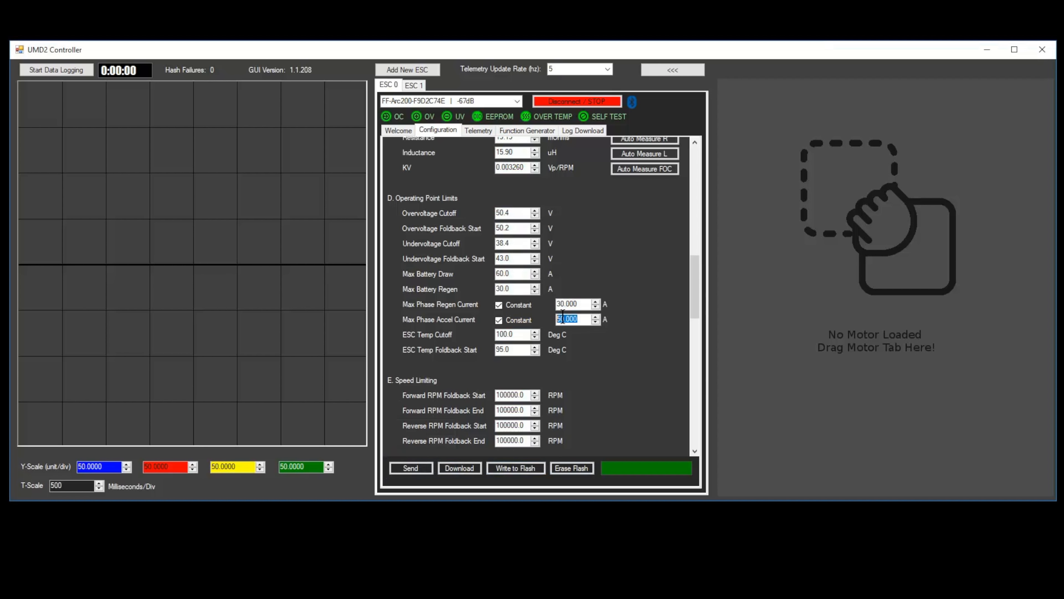
type("60.000")
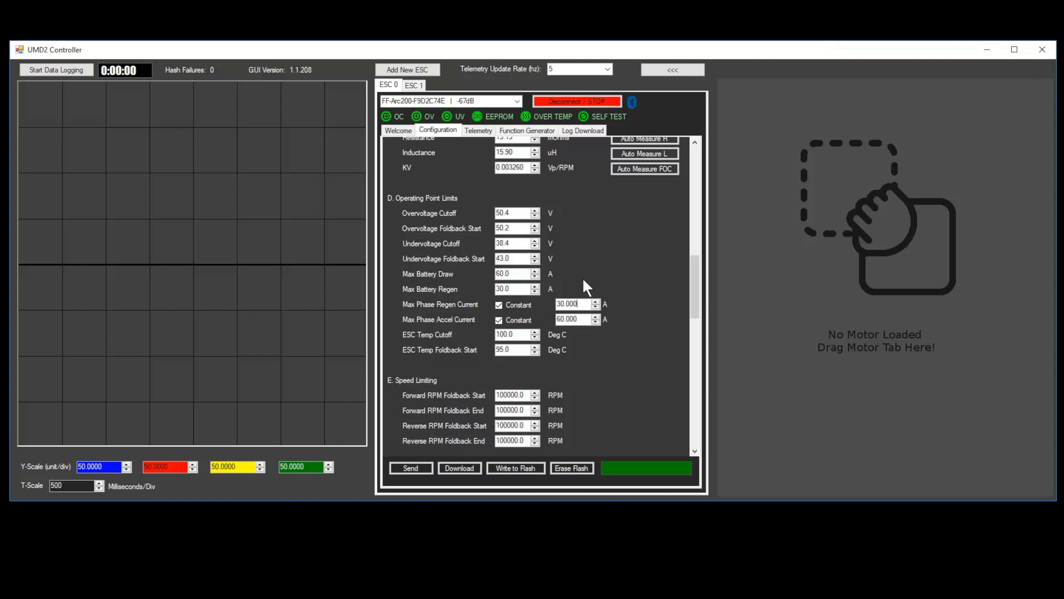
triple_click(572, 304)
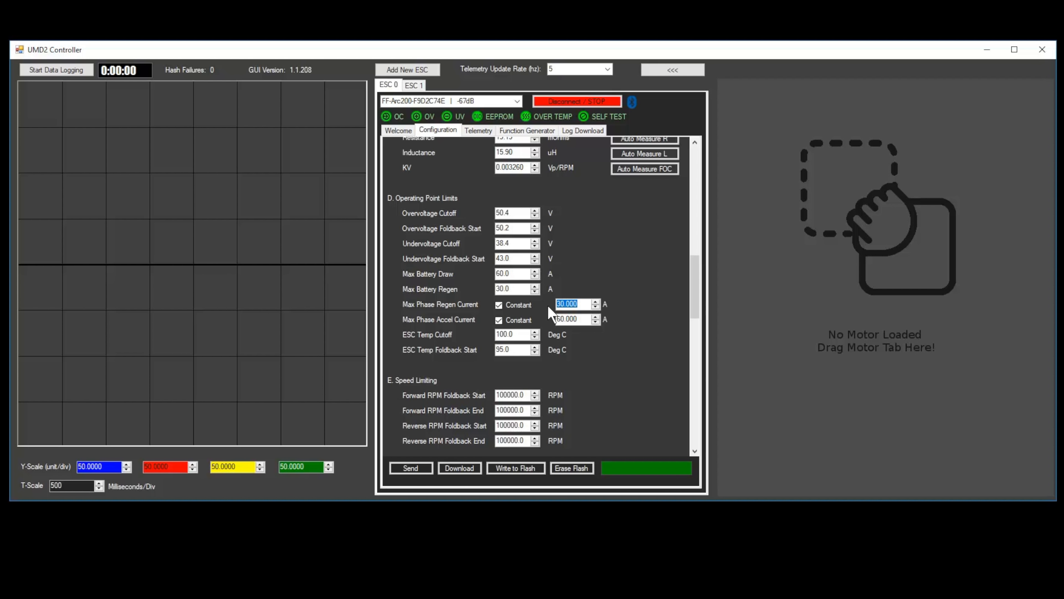
type("20")
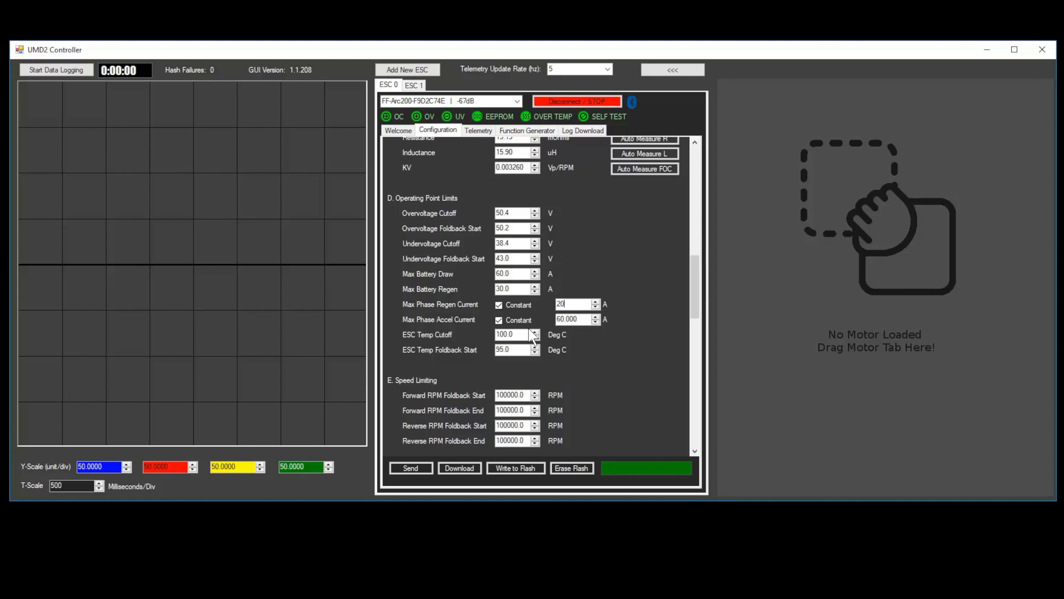
- Send the updated phase current limits to the drive, dismiss the confirmation and enter 30
left_click(411, 468)
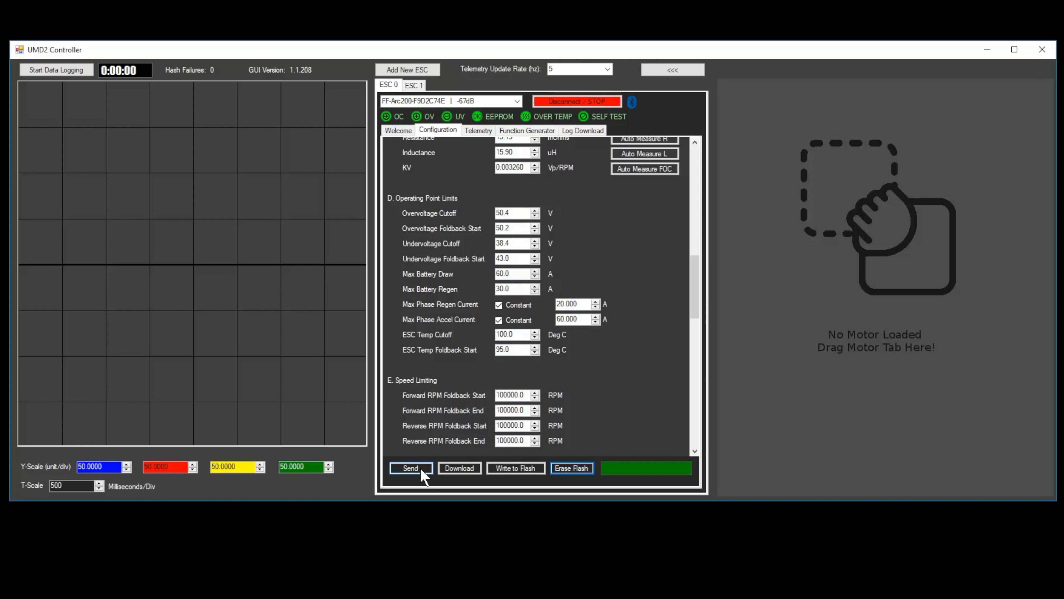
left_click(410, 468)
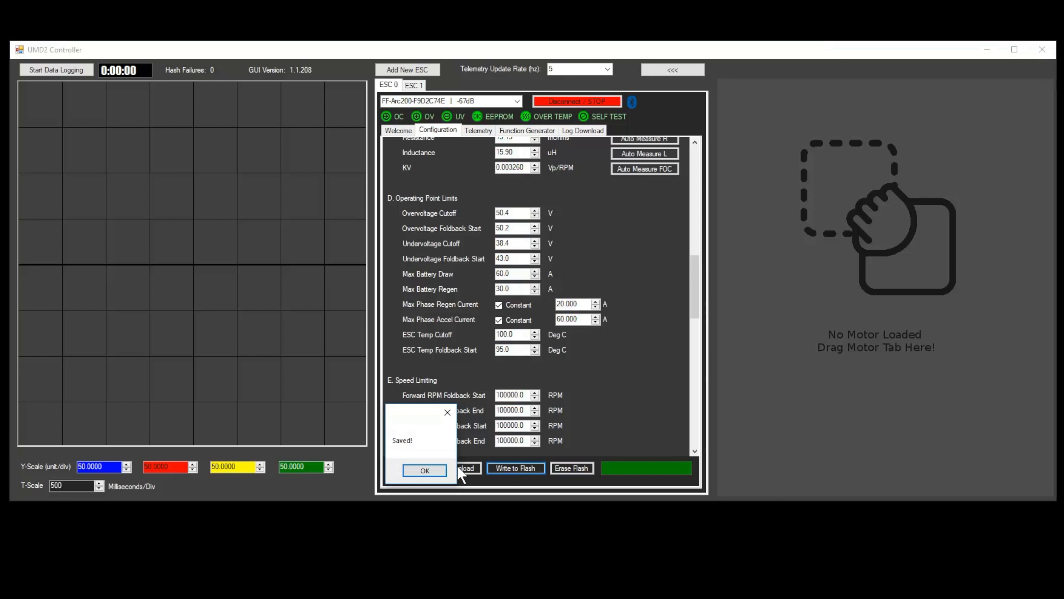
left_click(424, 470)
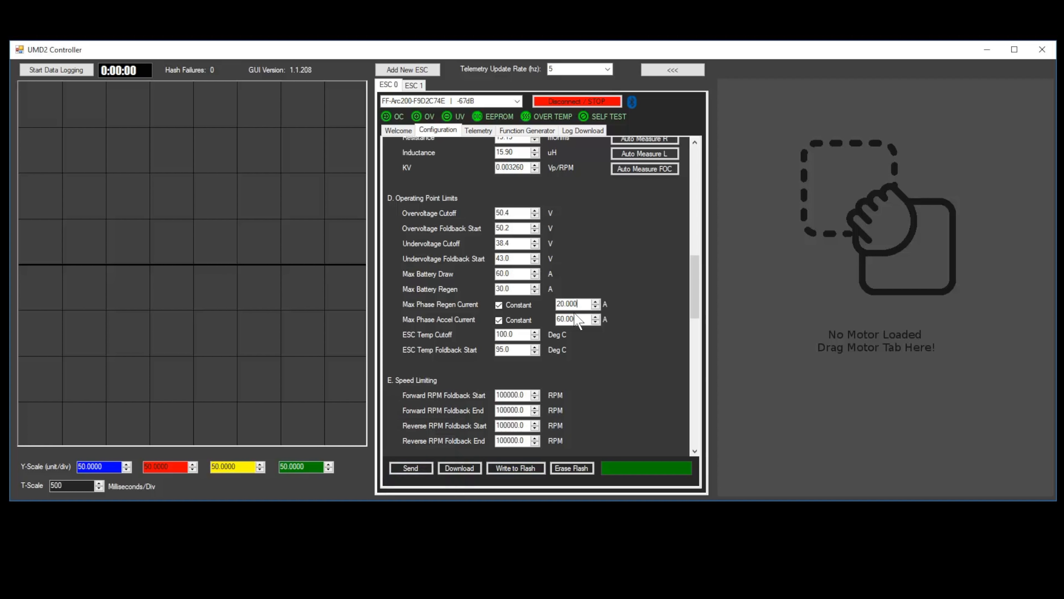
type("30")
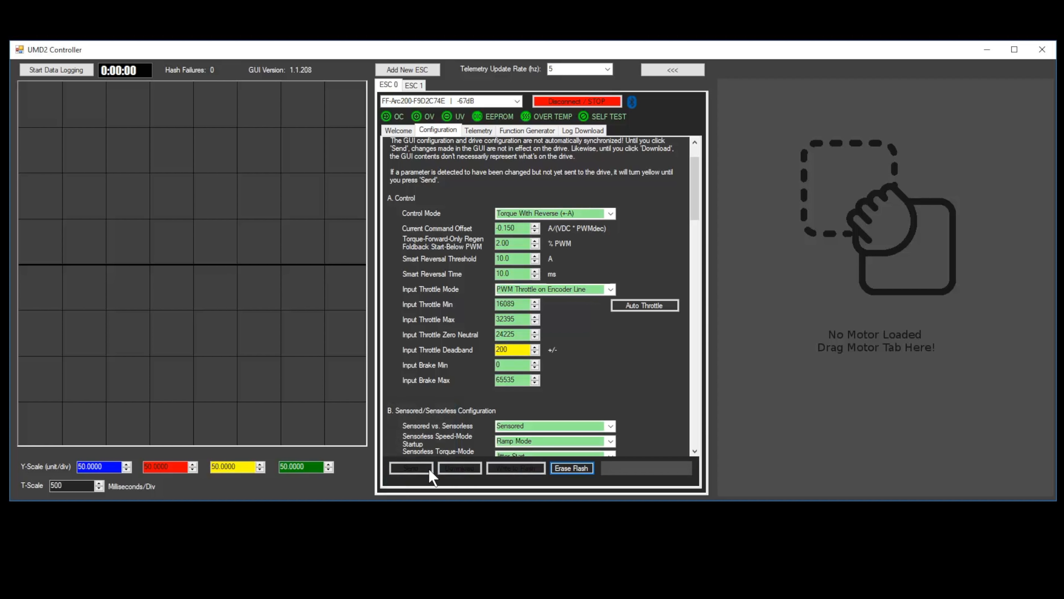
- Send the control settings with throttle deadband 200 to the drive and dismiss the Saved dialog
left_click(411, 468)
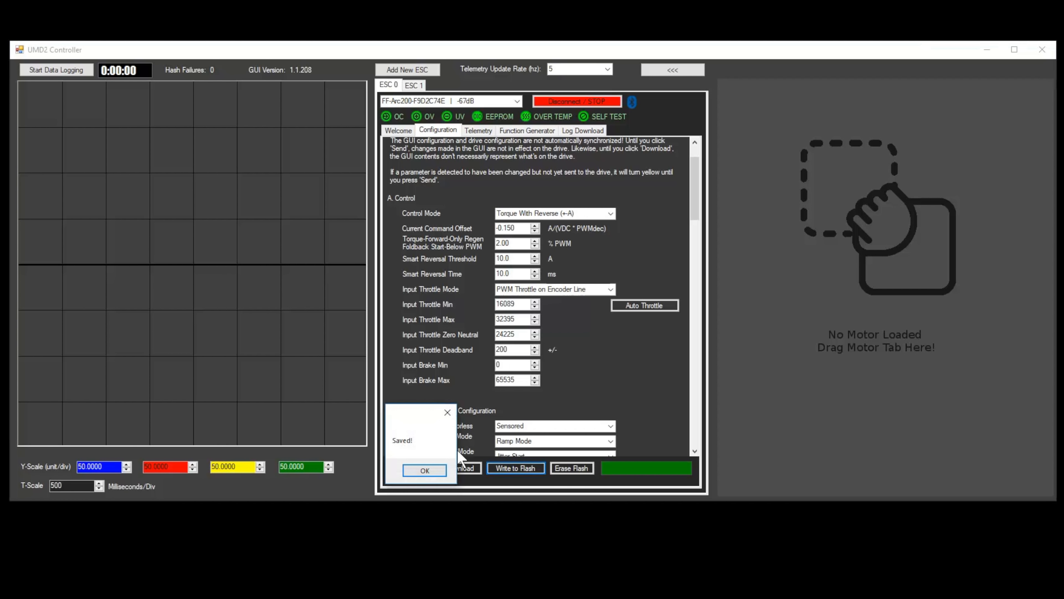
left_click(423, 471)
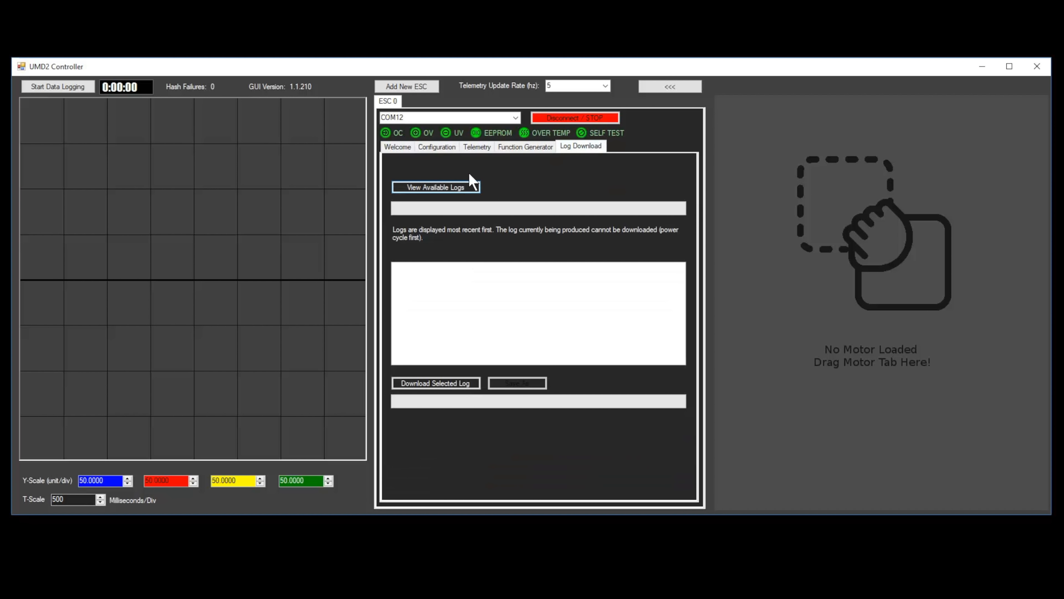
- List the drive's logs and download the 15m 17s ride log, choosing a CSV file name
left_click(436, 188)
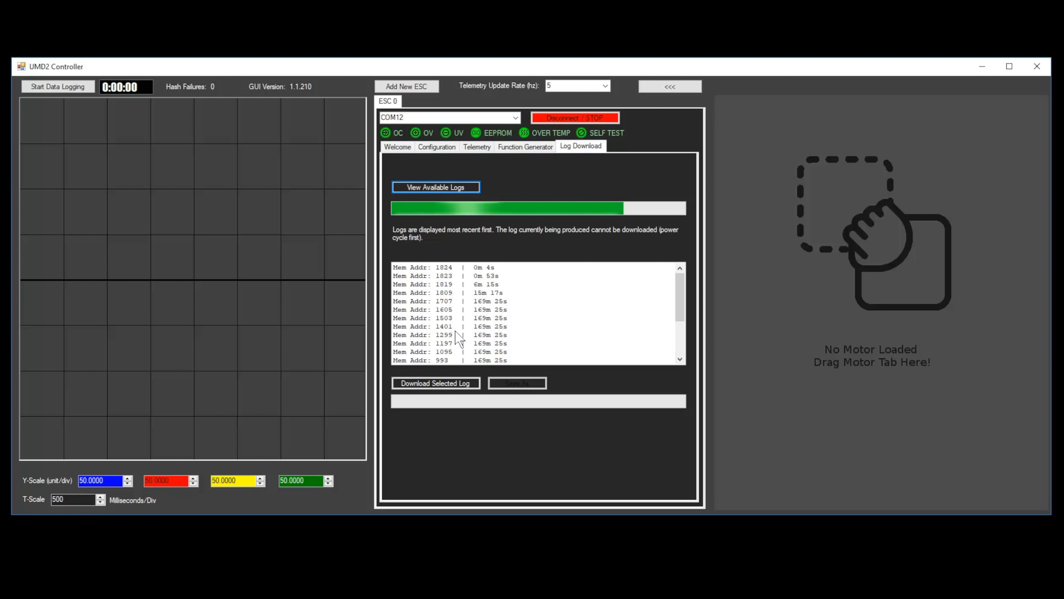
left_click(435, 383)
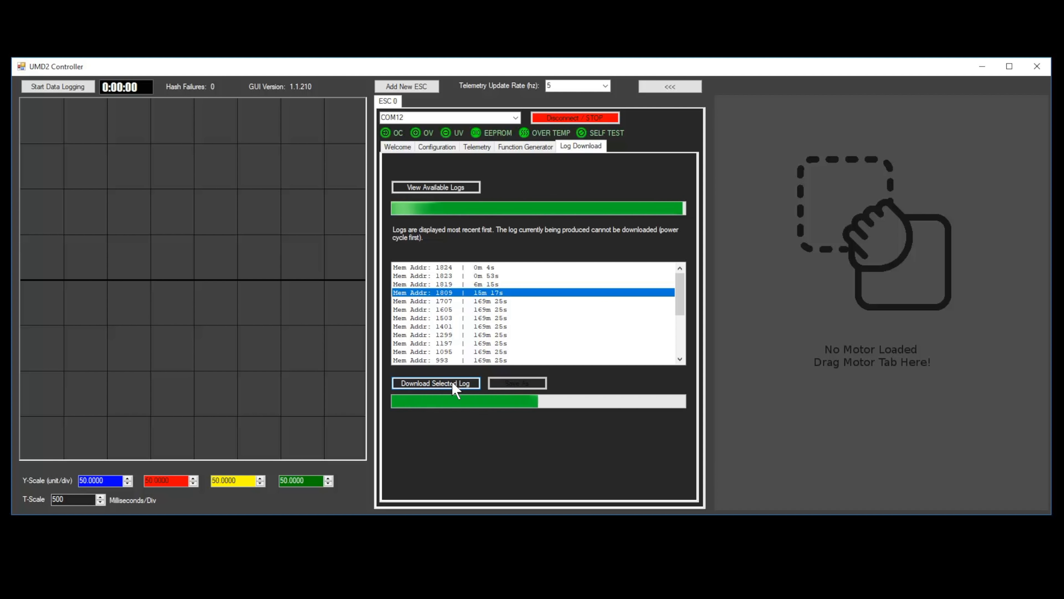
left_click(436, 383)
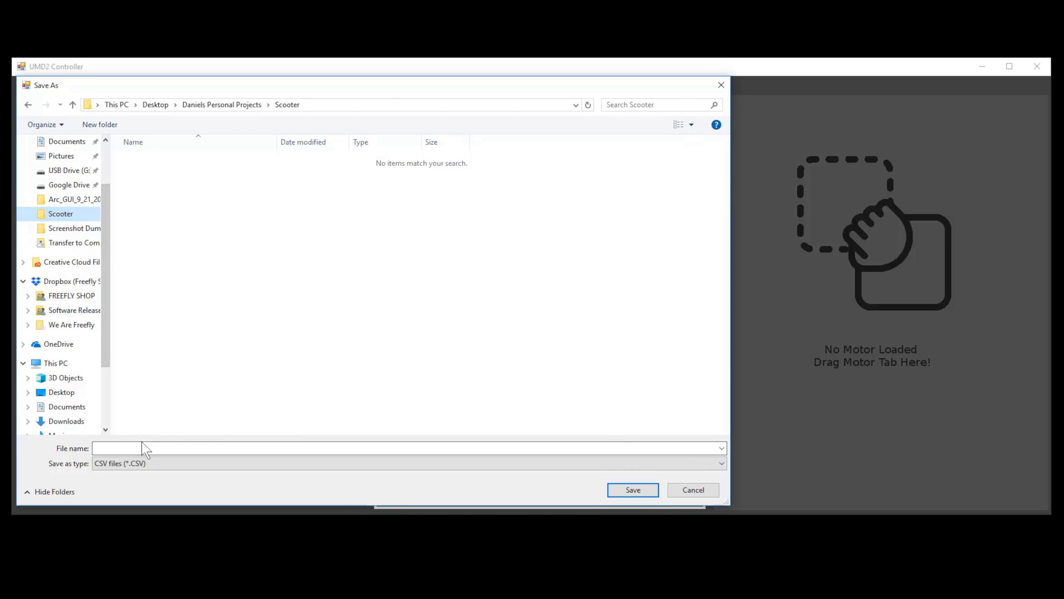
left_click(632, 490)
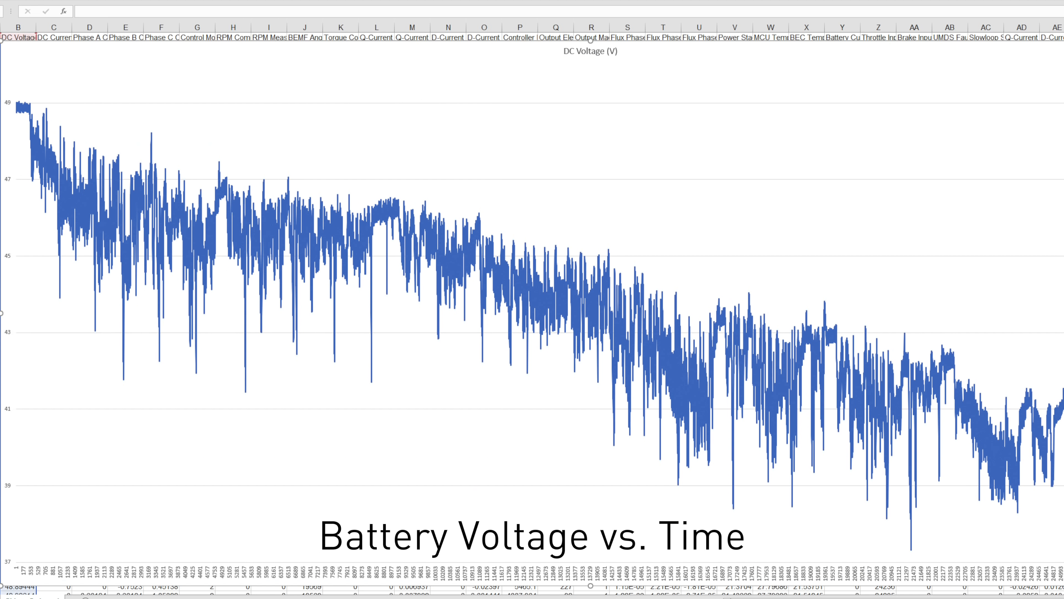